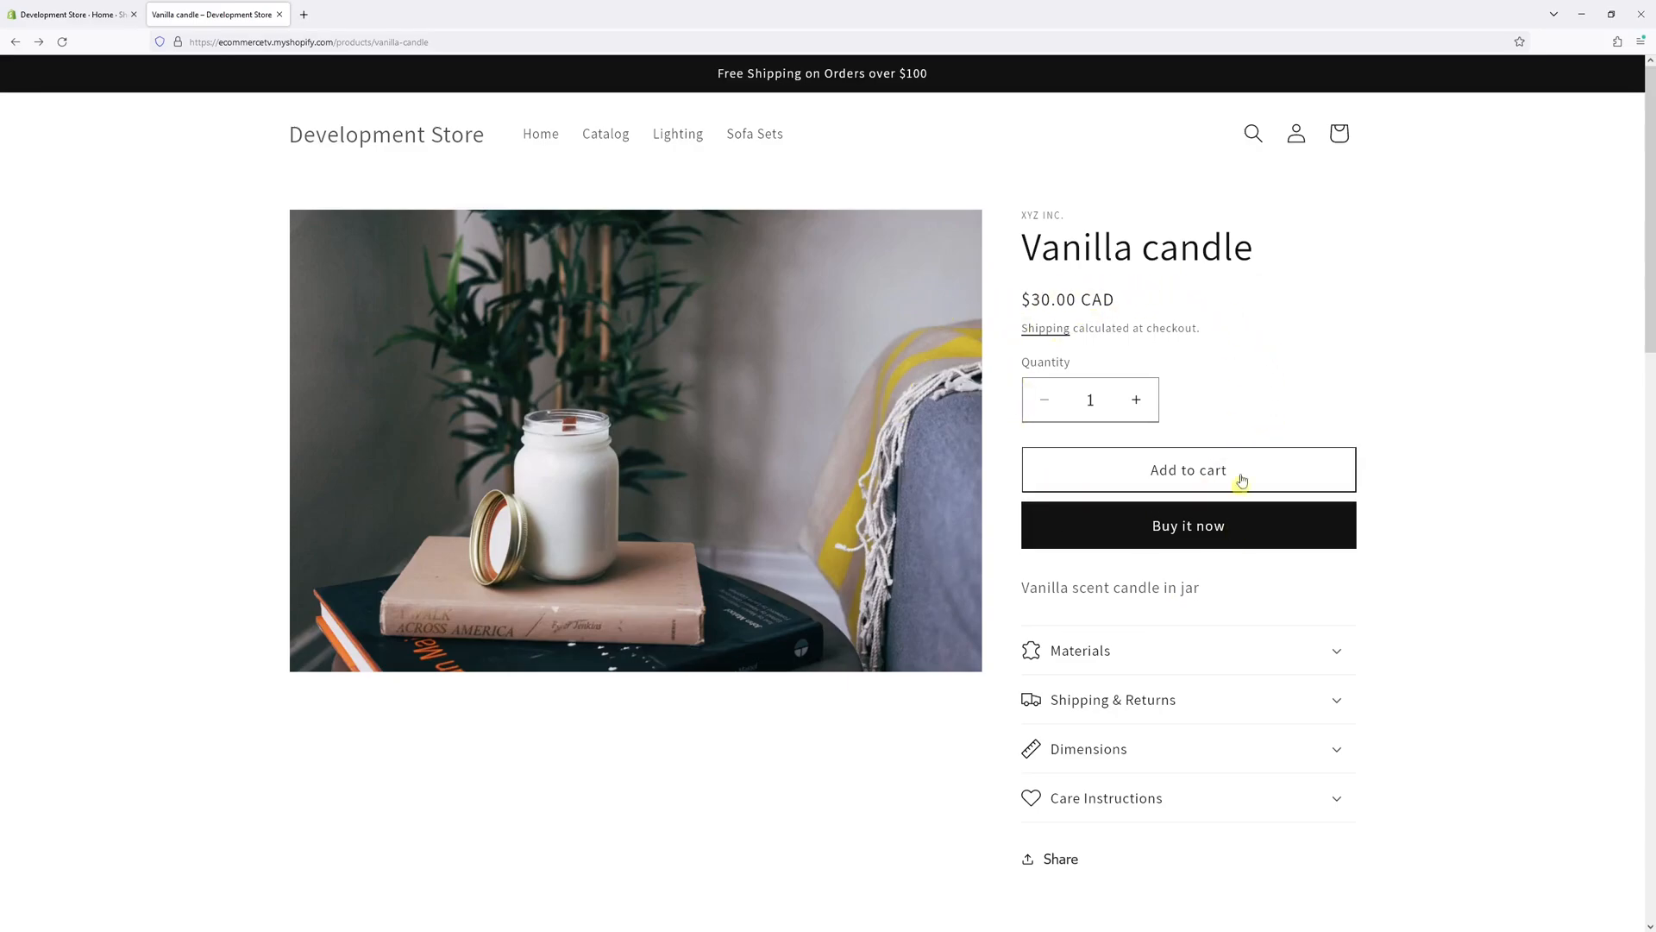
mouse_move(769, 540)
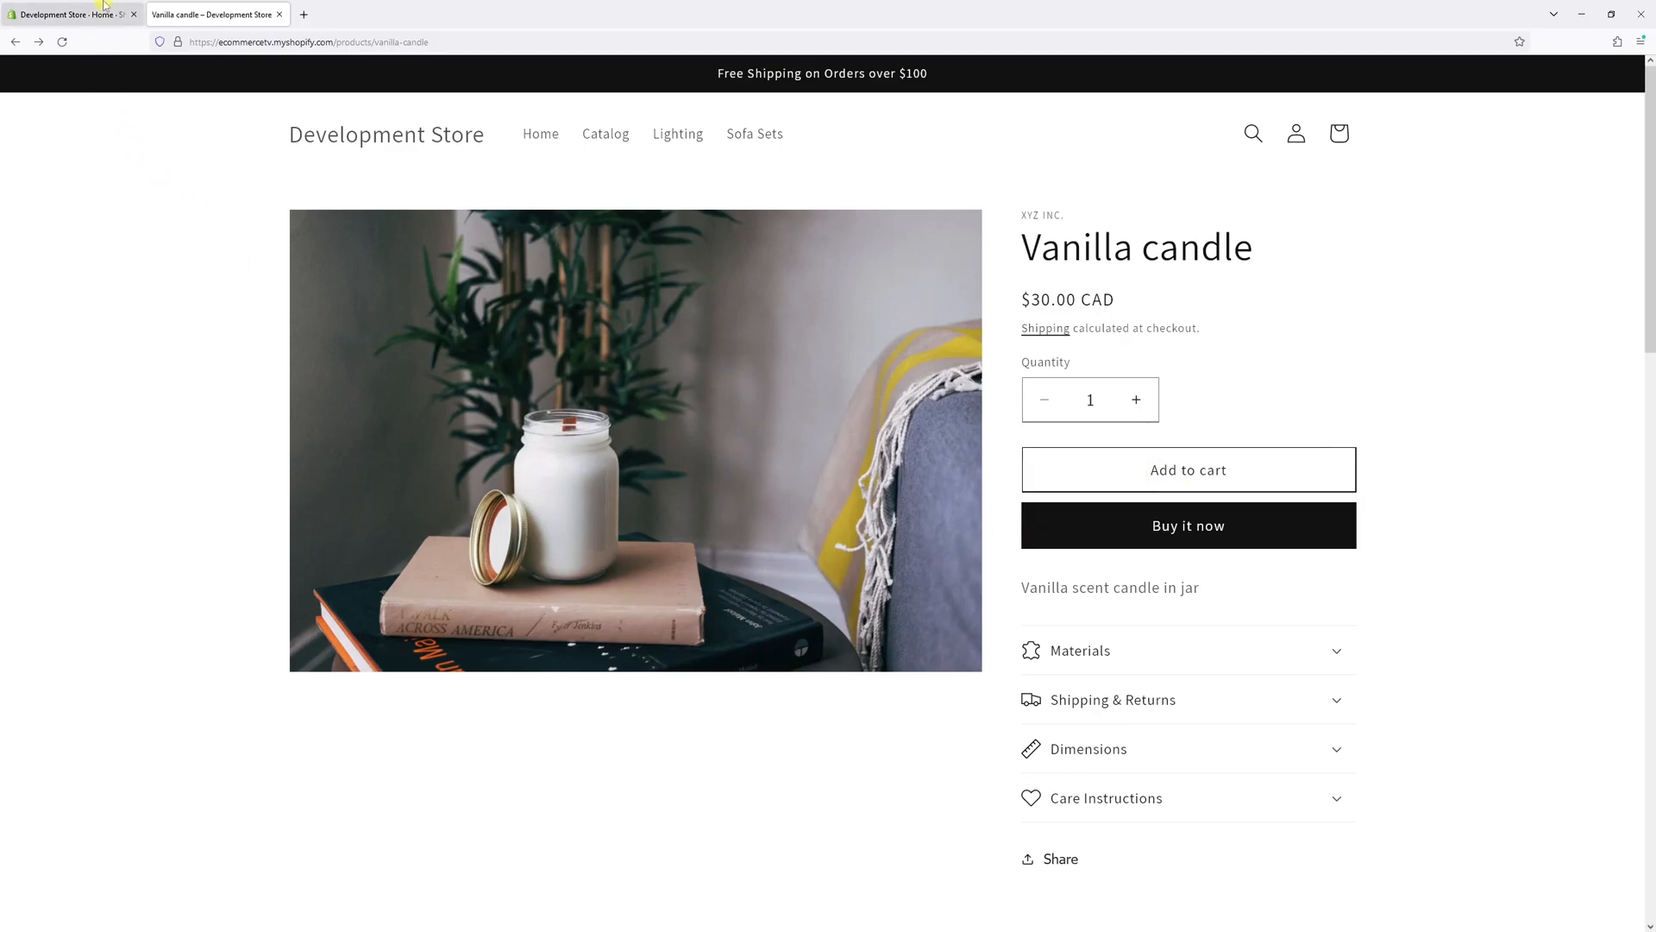
Step: Go to Online Store > Themes in the admin, showing Dawn 11.0.0 as the current theme
left_click(69, 14)
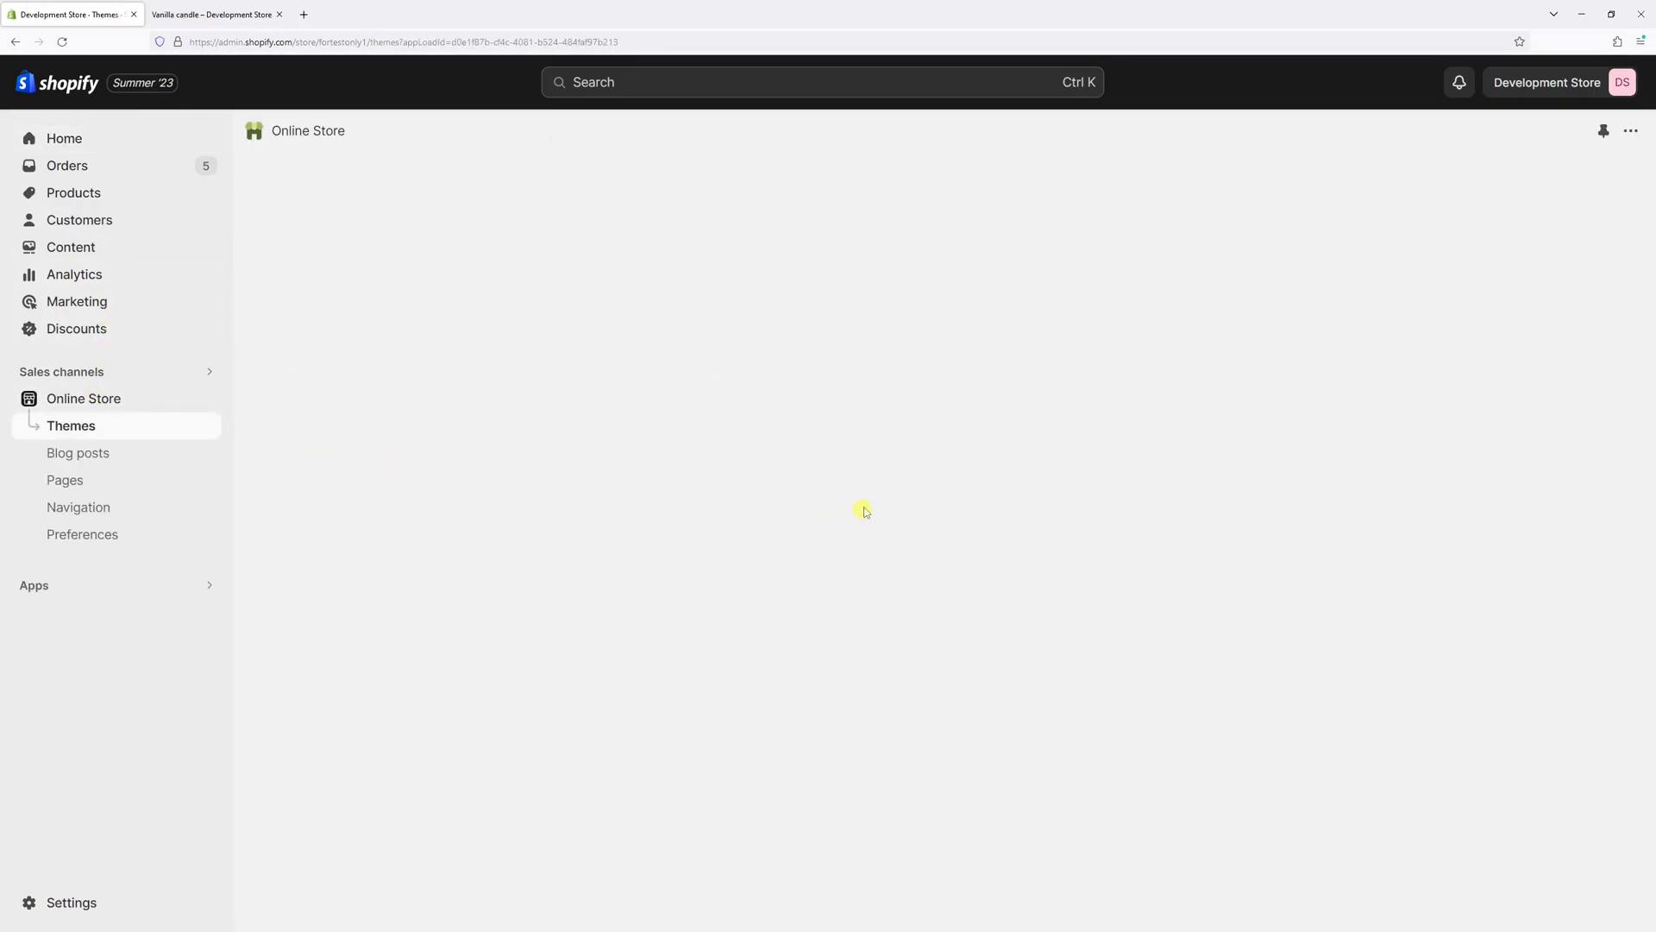
left_click(70, 426)
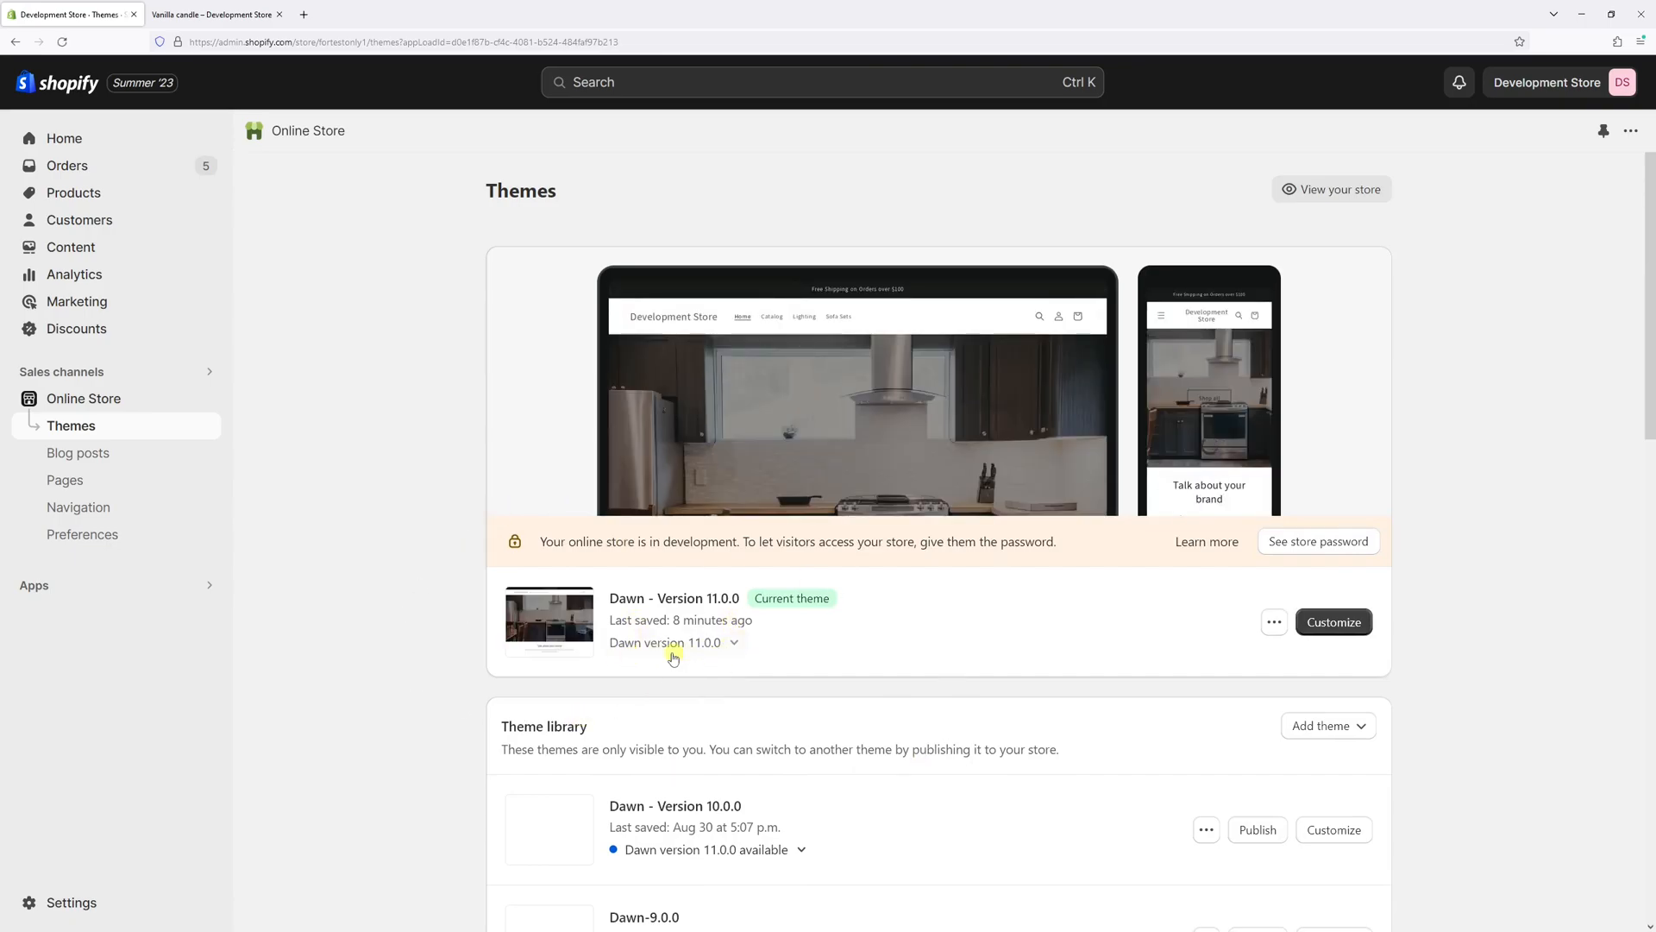
left_click(1334, 621)
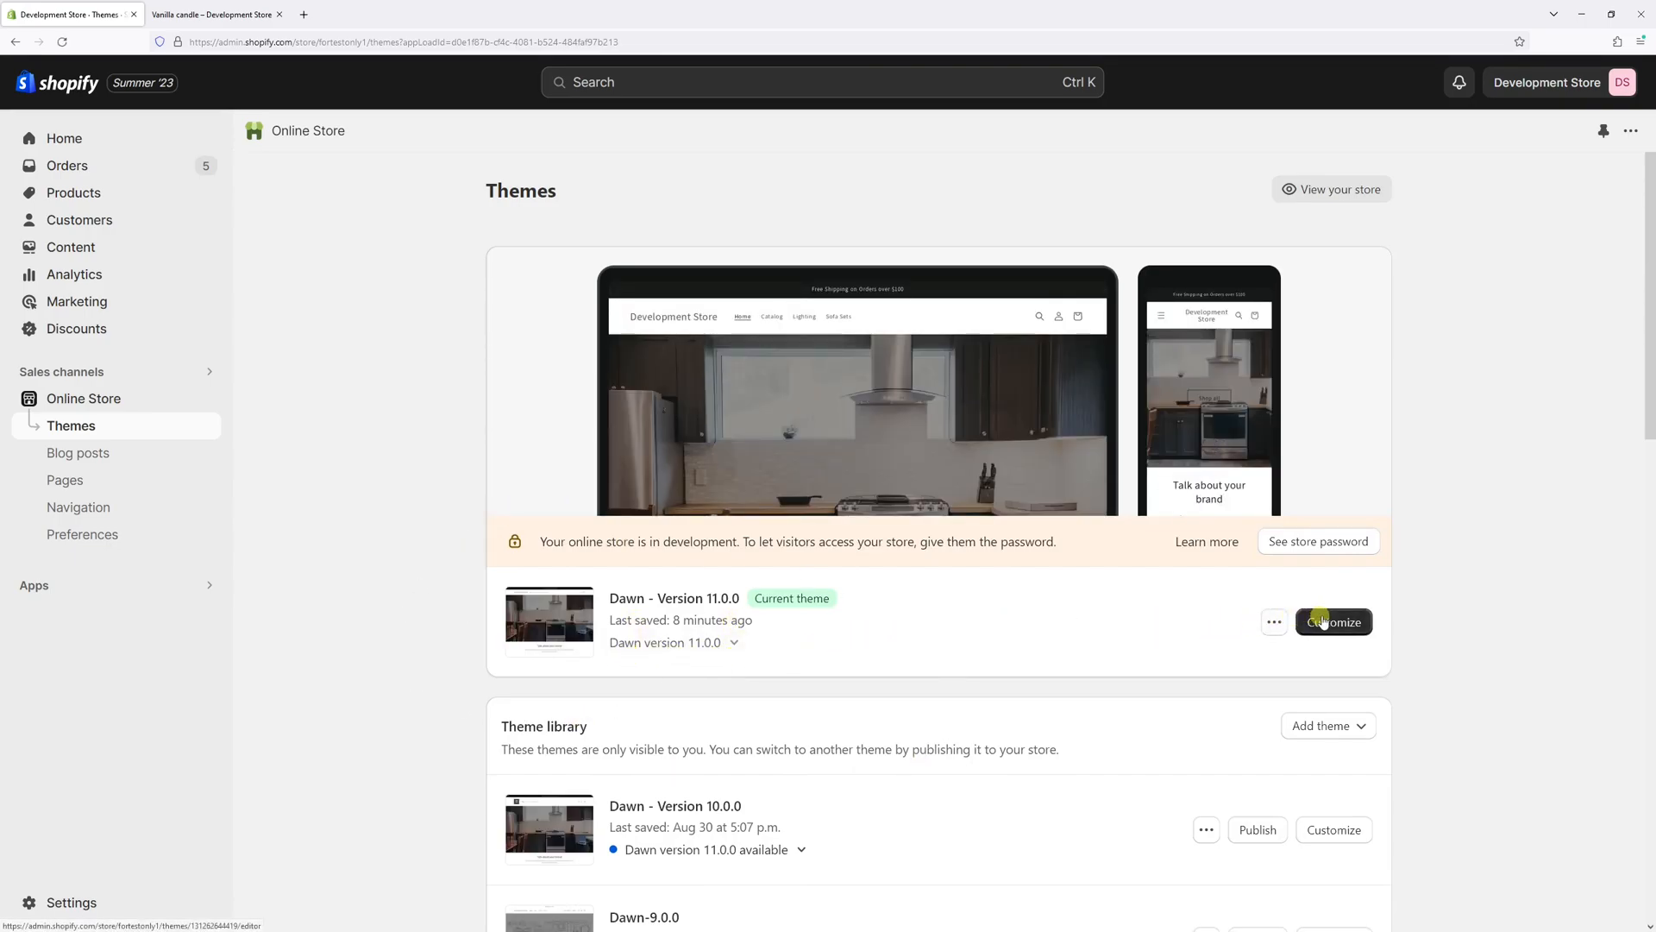
Step: Customize Dawn and load the Products > Default product template, previewing Clay Plant Pot
left_click(1334, 623)
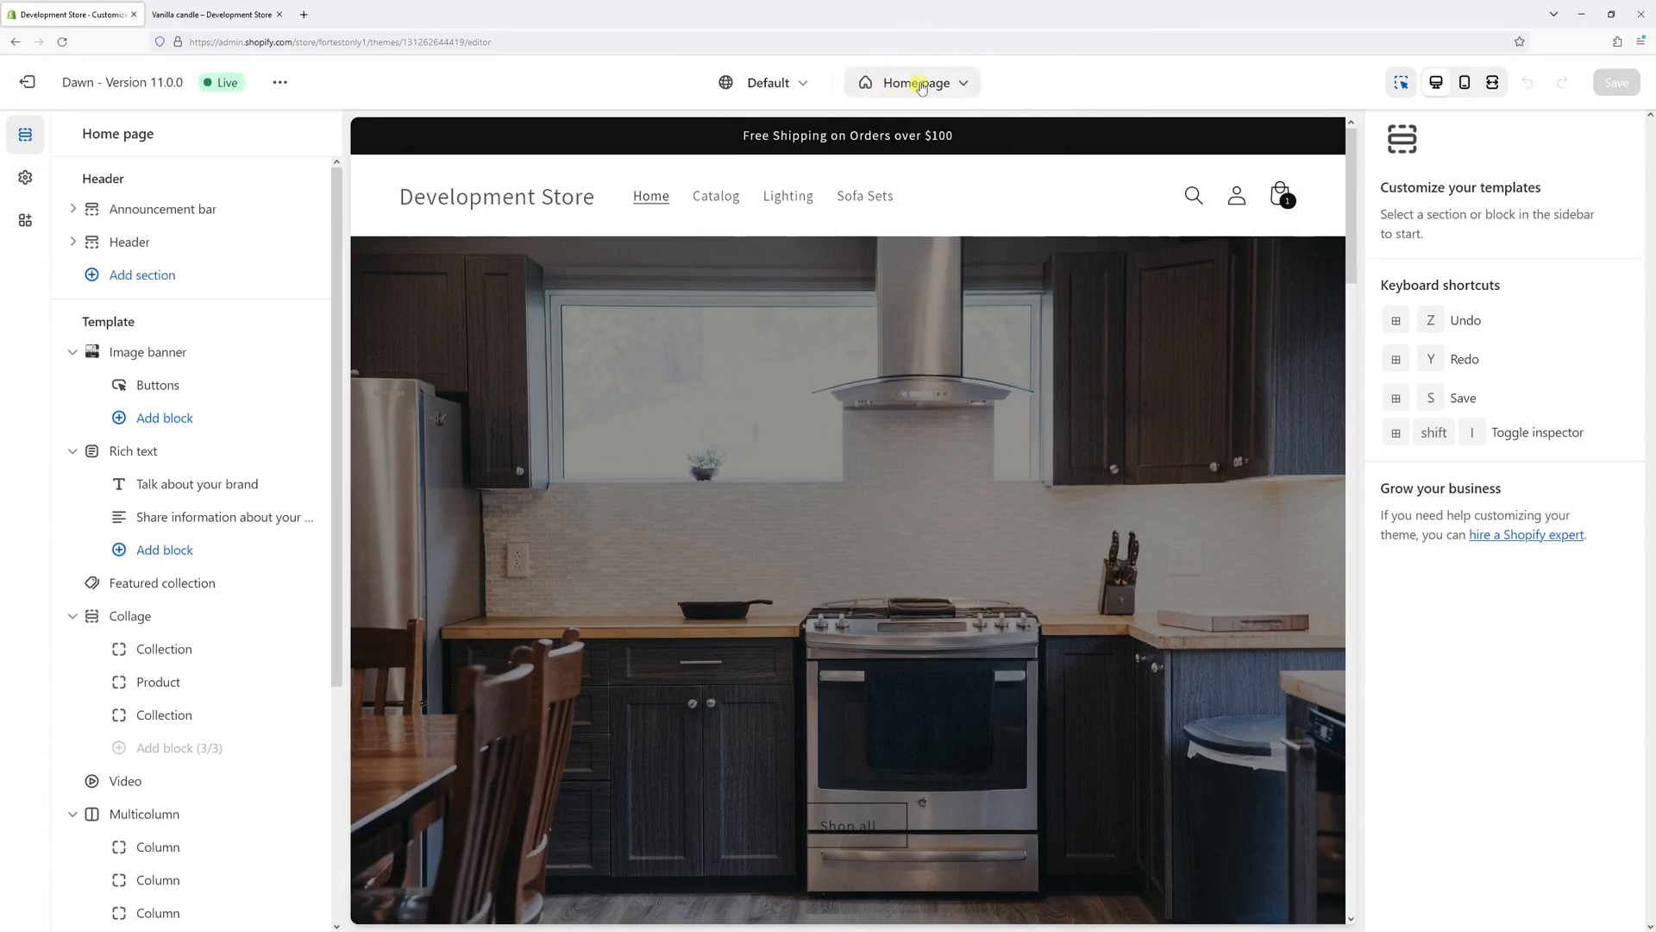
left_click(911, 82)
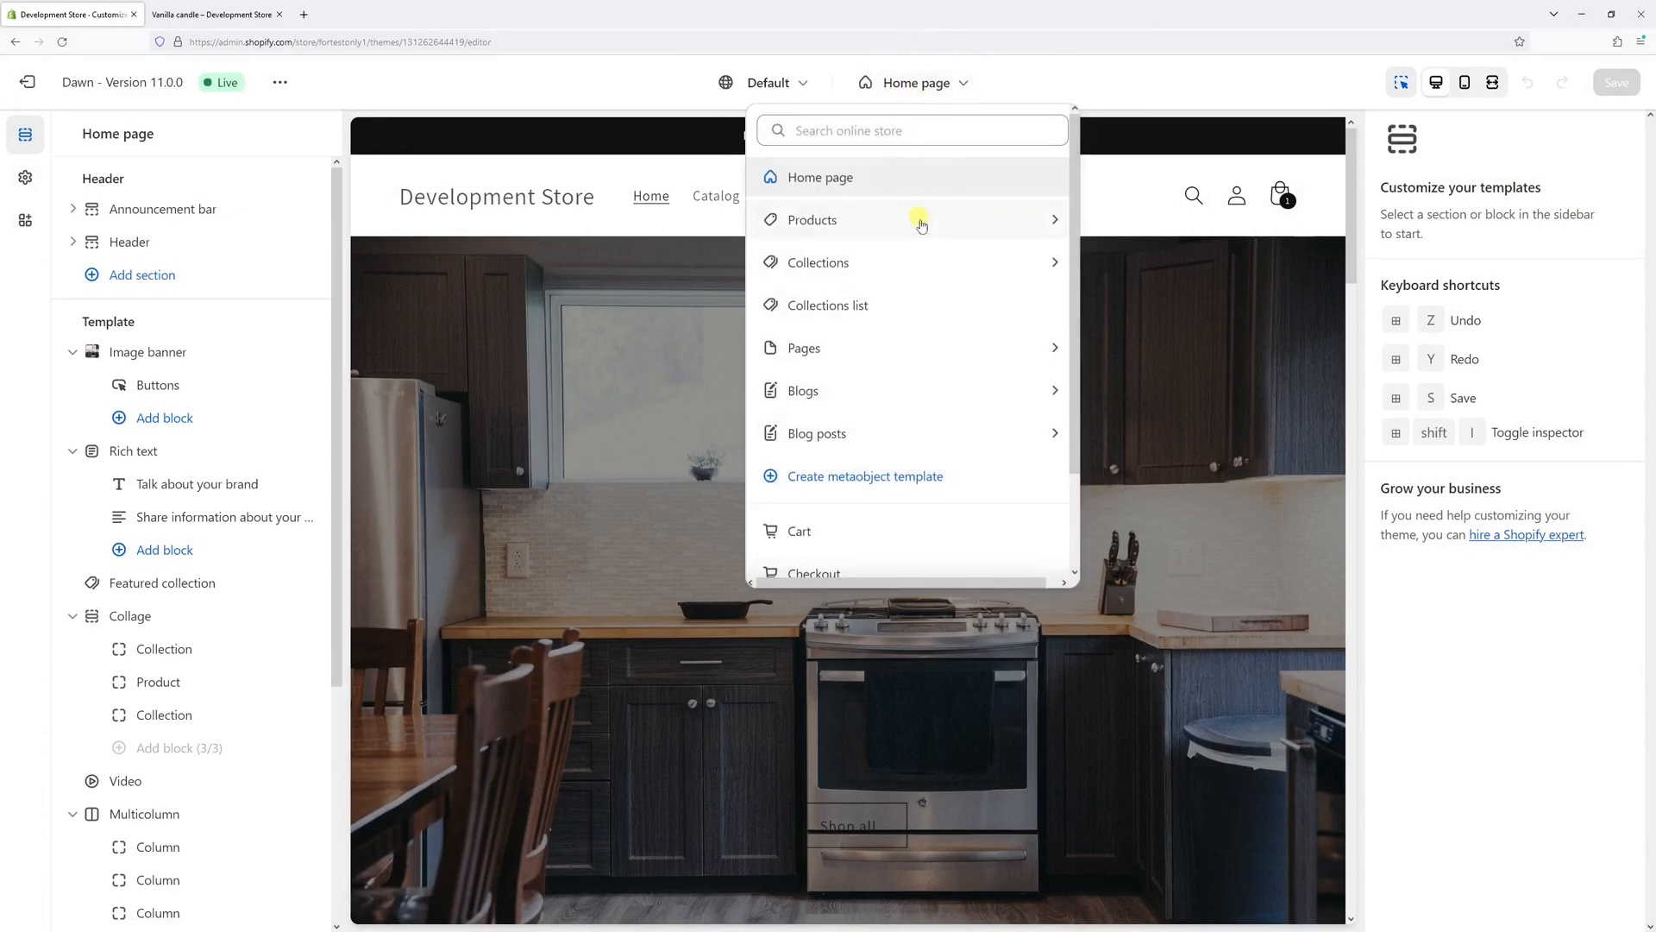
left_click(811, 219)
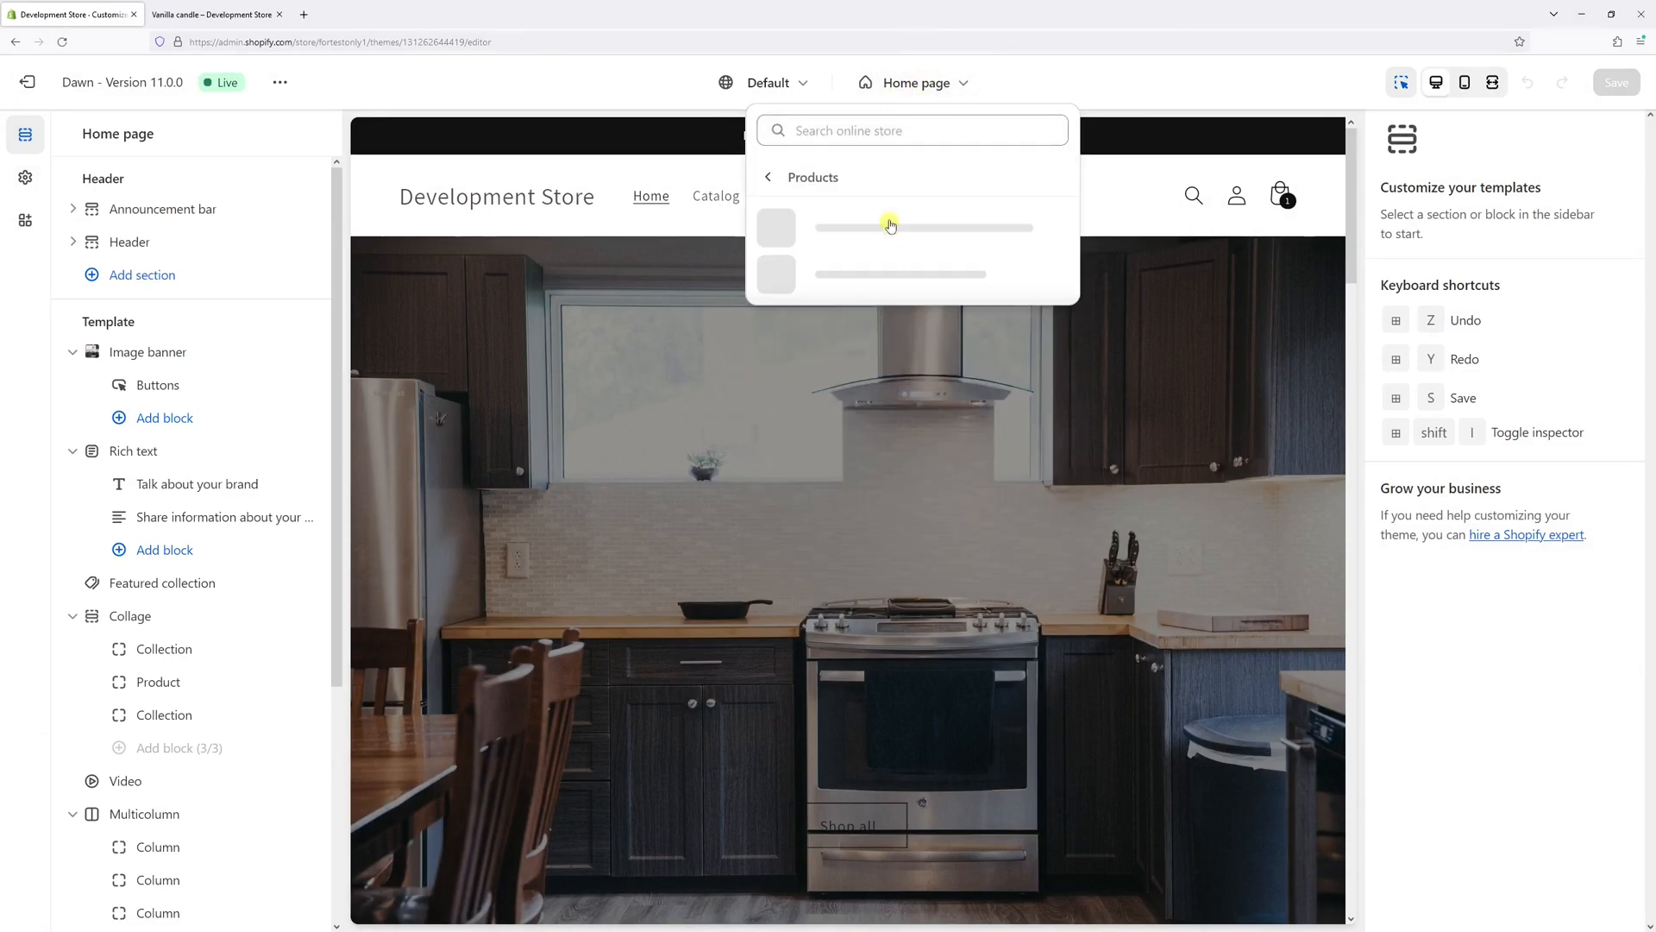
left_click(890, 226)
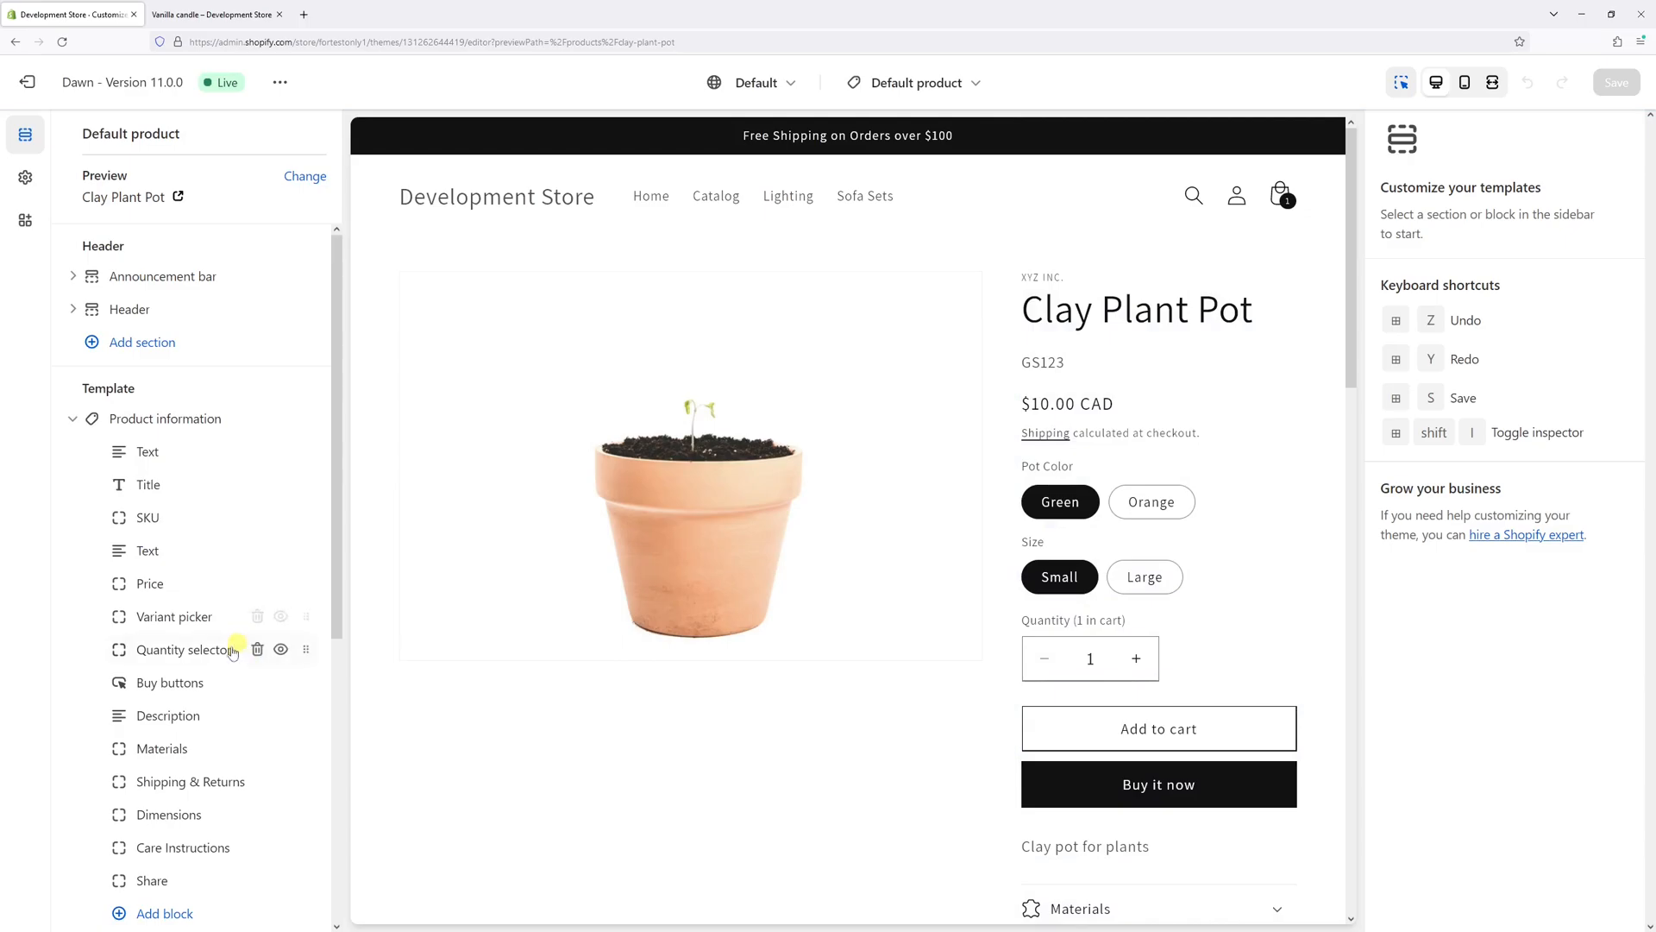
Step: Delete the Quantity selector block (after a hide/undo) and save the template
left_click(180, 651)
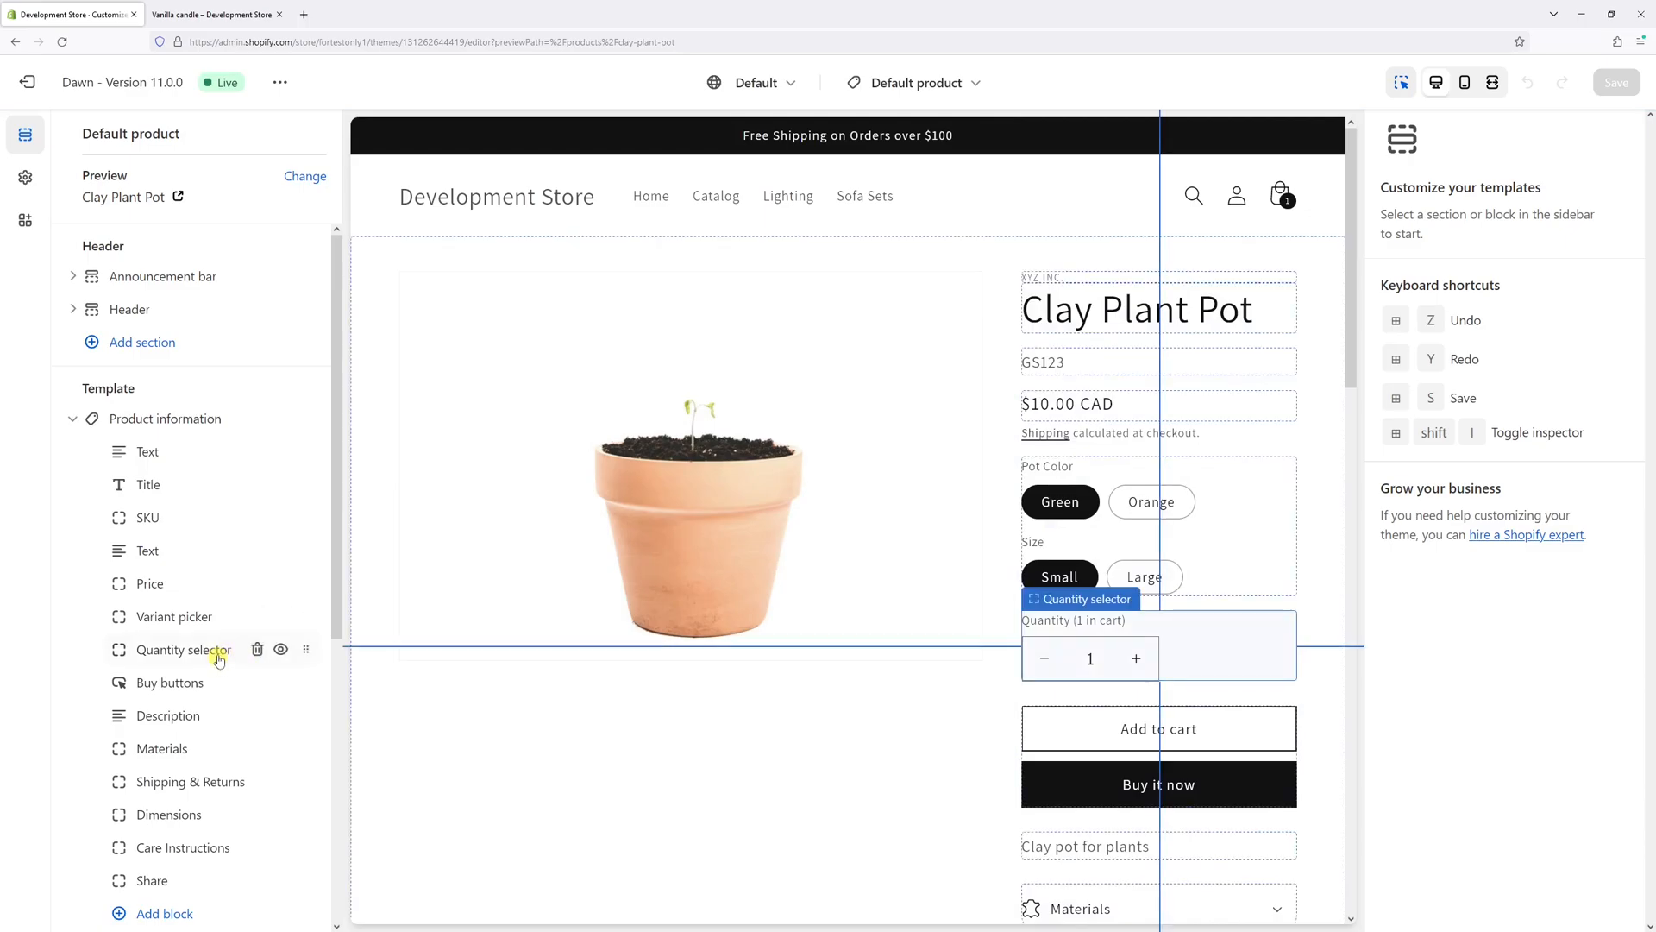
mouse_move(282, 650)
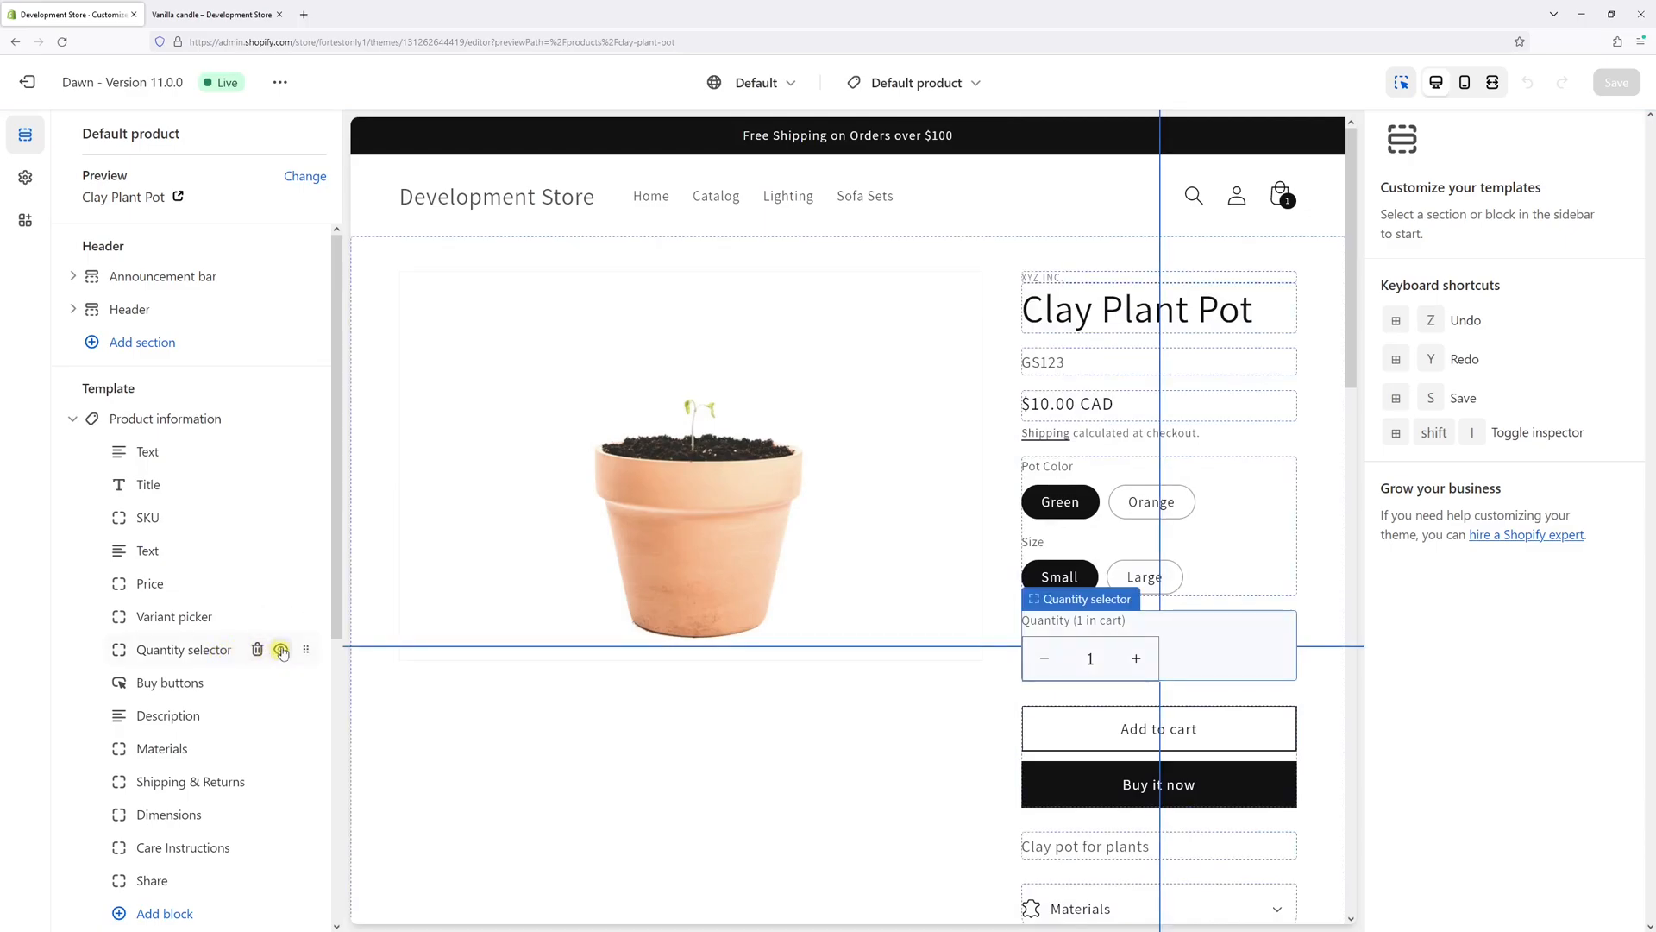
left_click(279, 649)
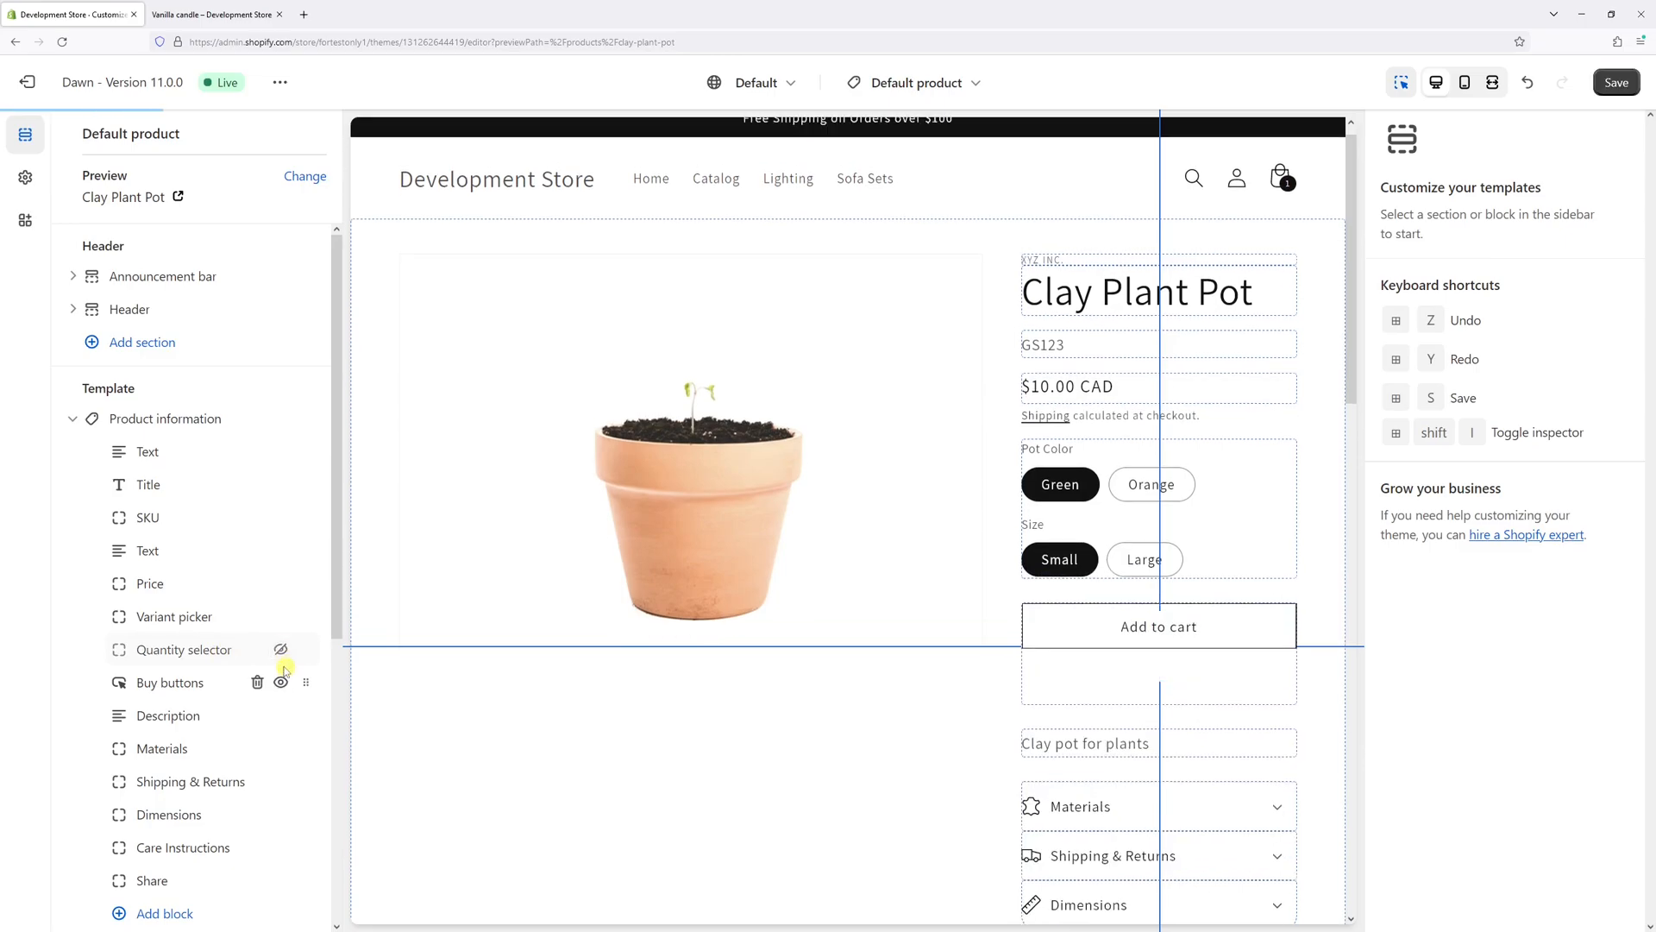
left_click(280, 649)
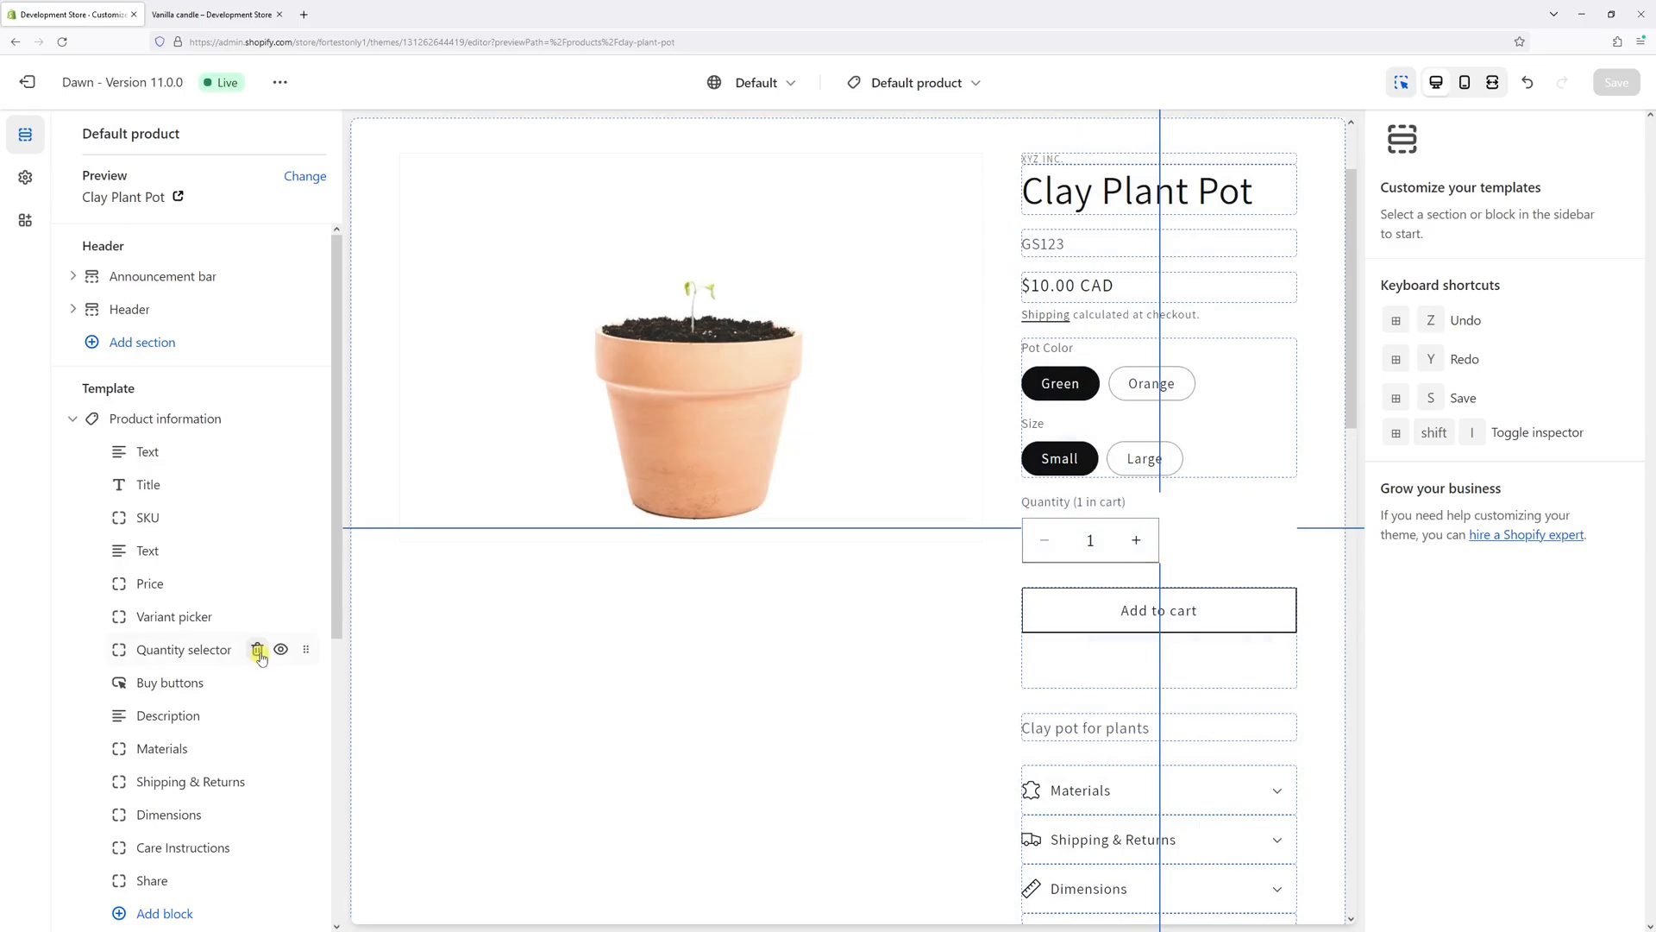
left_click(259, 650)
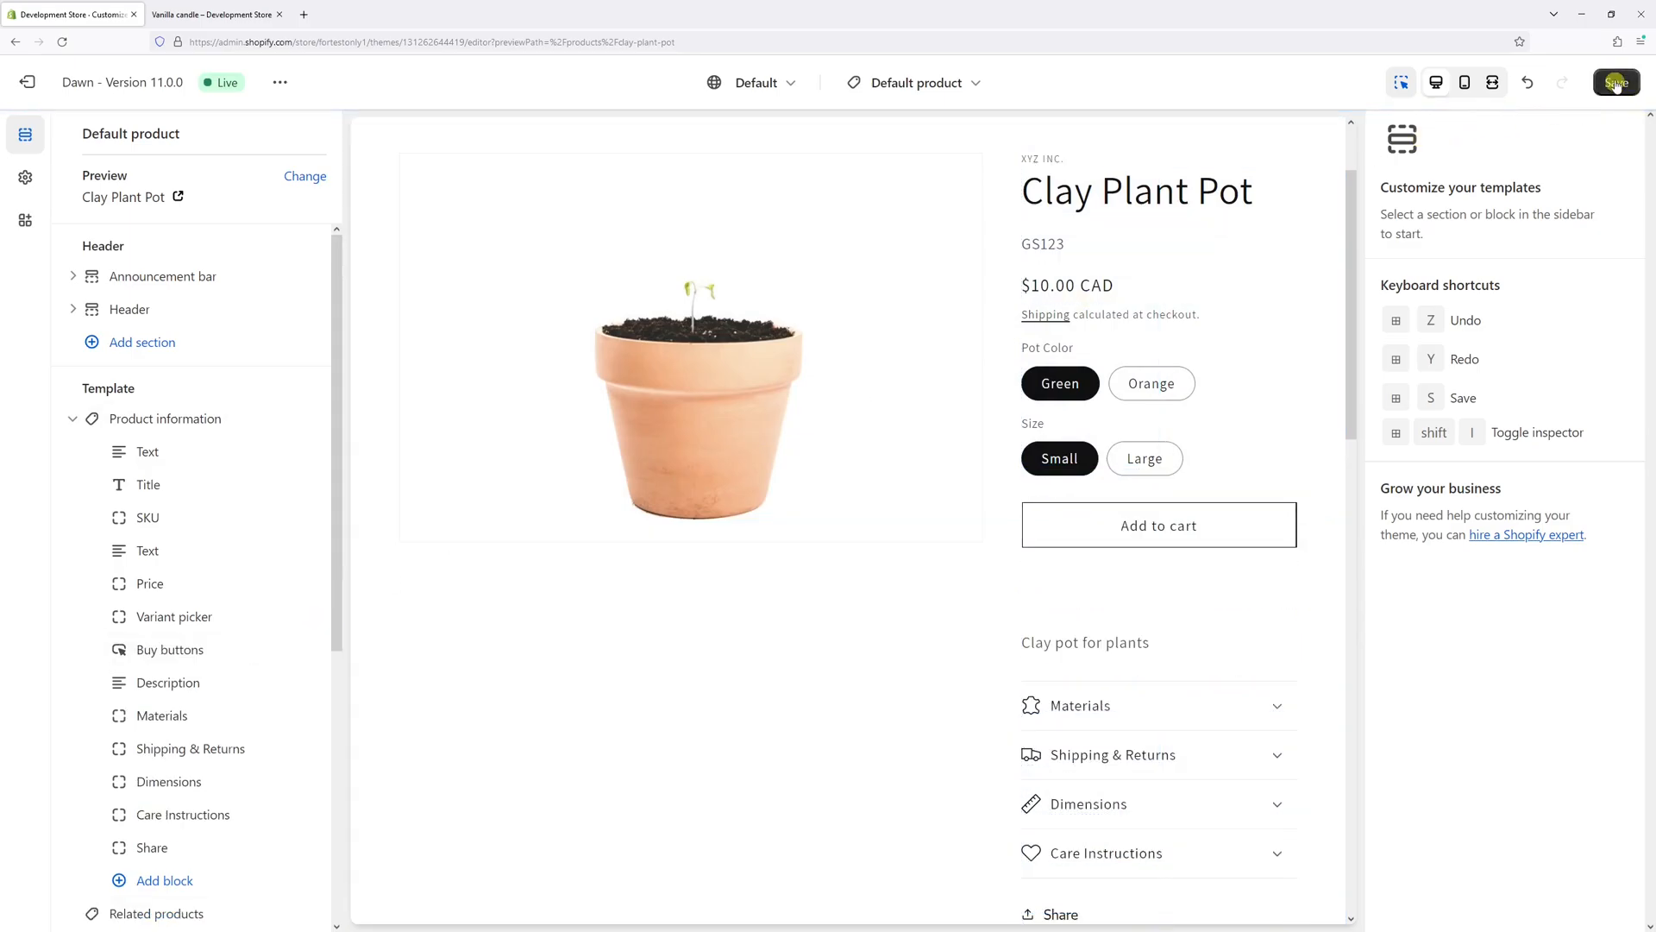
left_click(1615, 83)
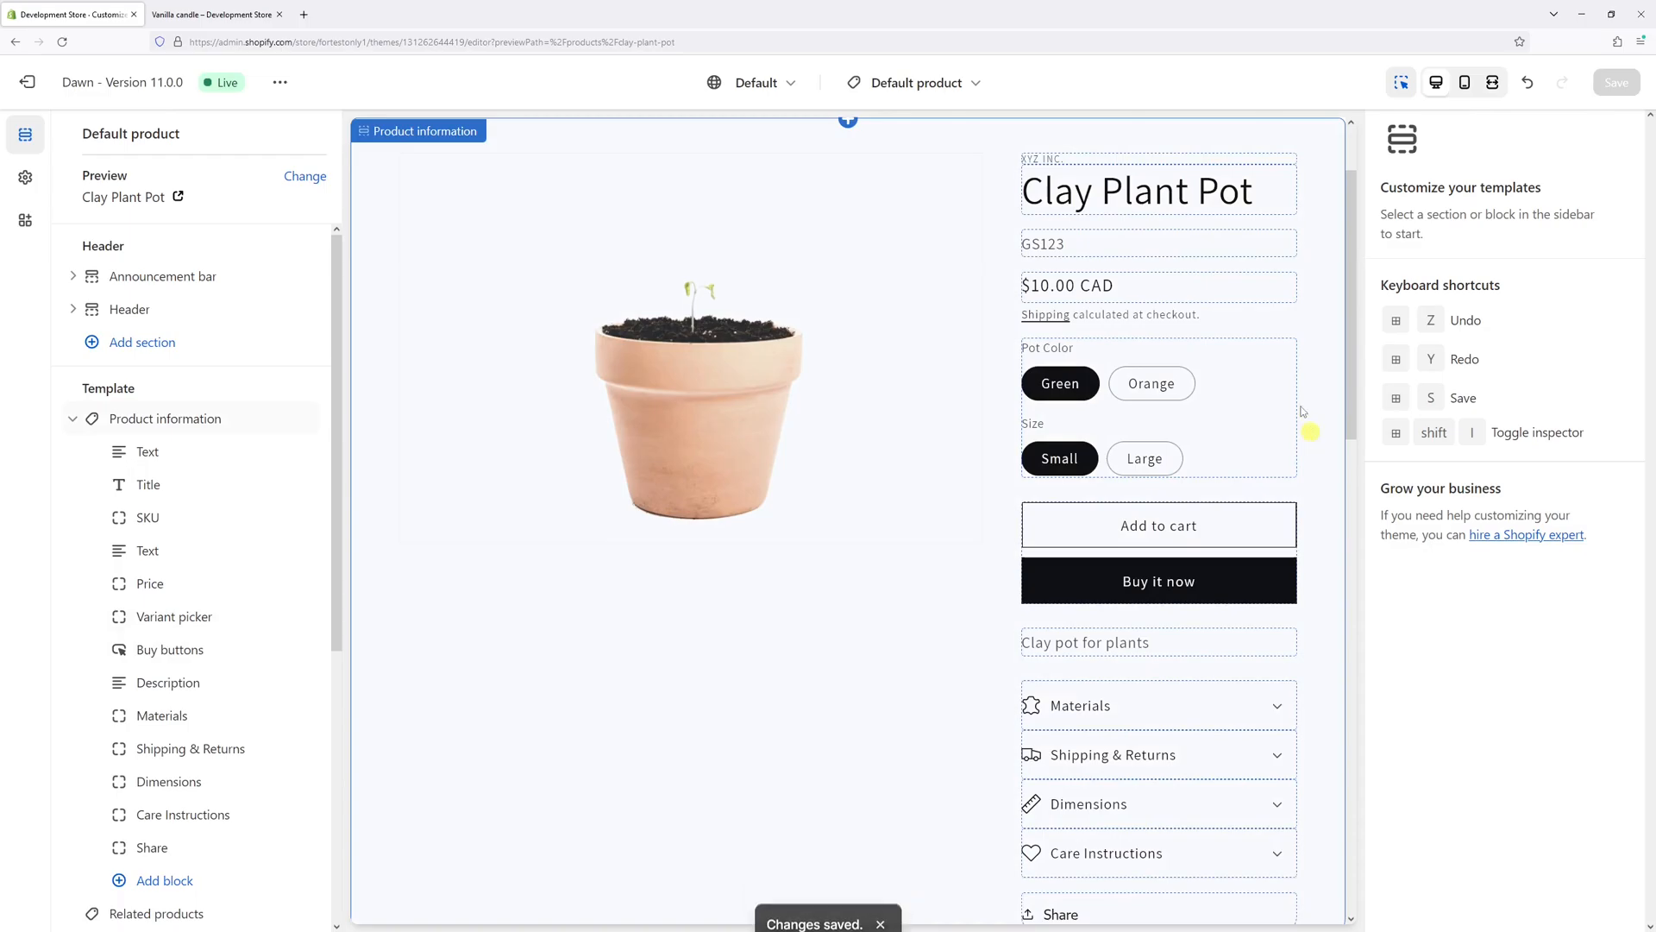
mouse_move(506, 241)
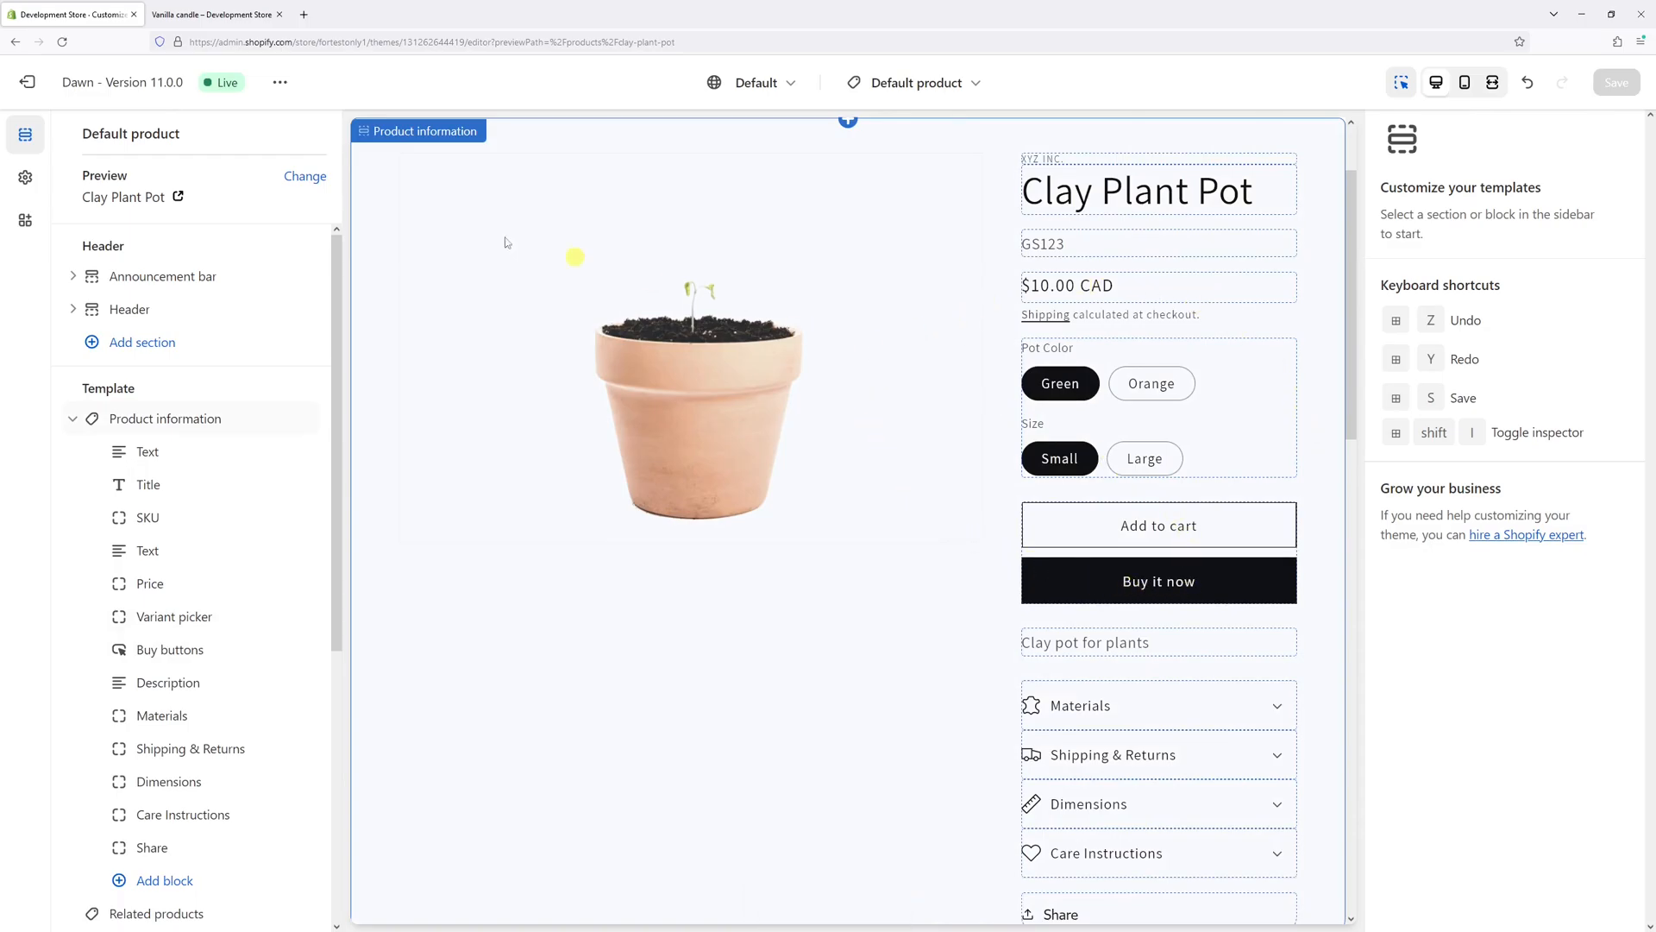
Step: On the refreshed Vanilla candle page with no quantity field, add the candle to the cart and dismiss the notice
left_click(211, 14)
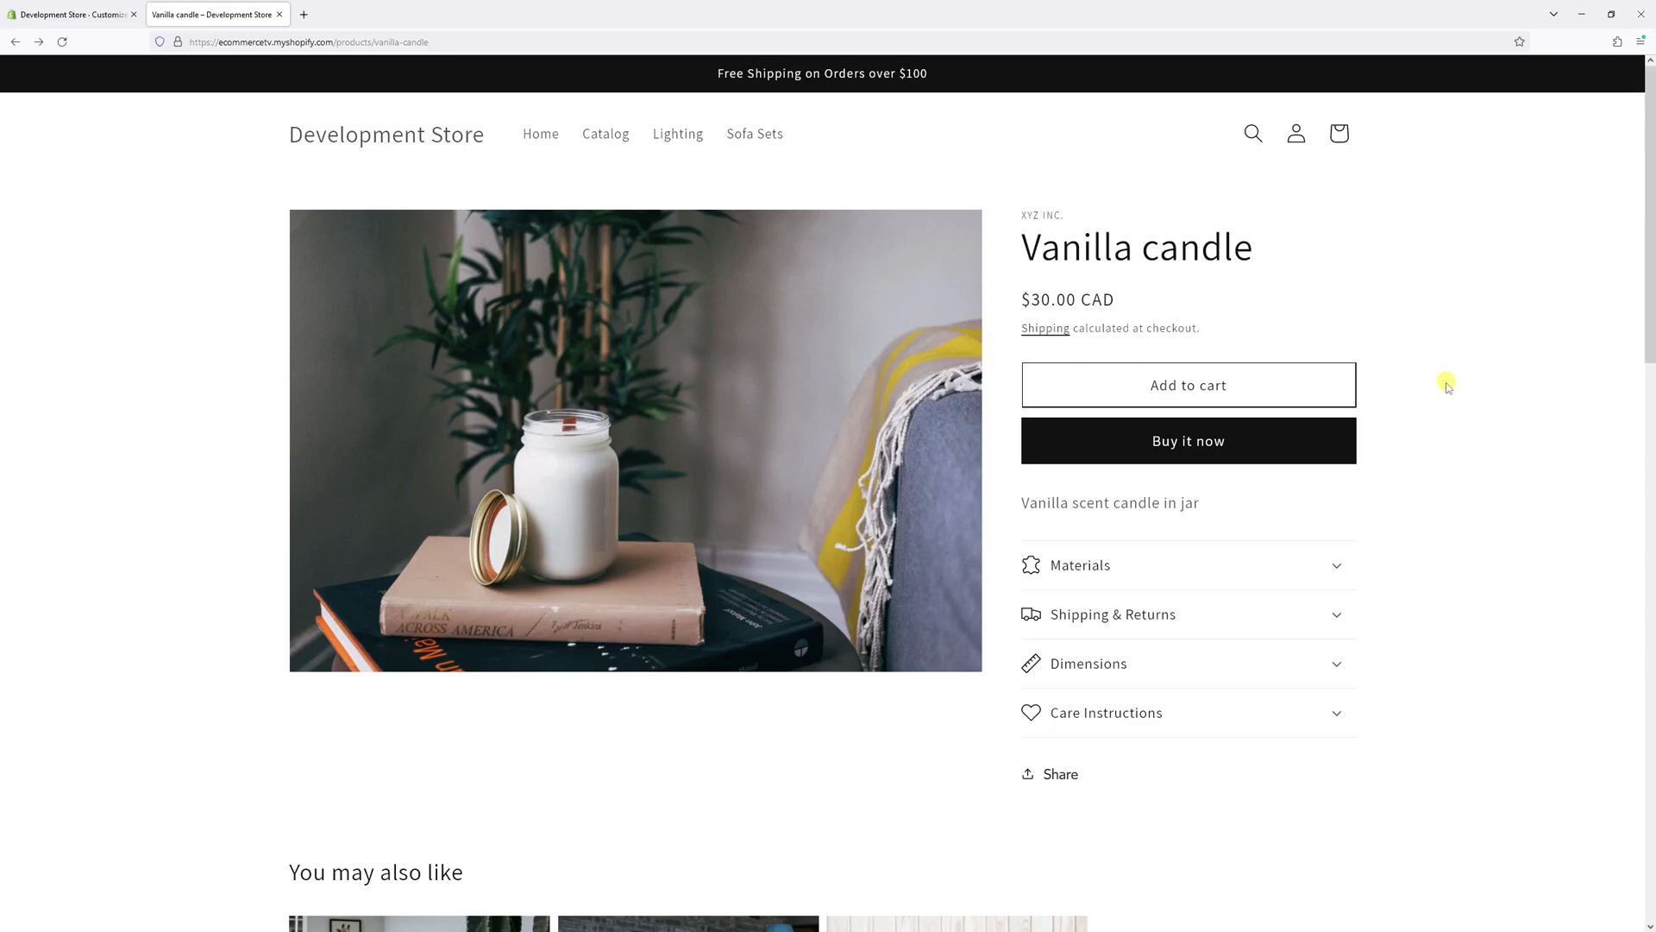
mouse_move(1448, 386)
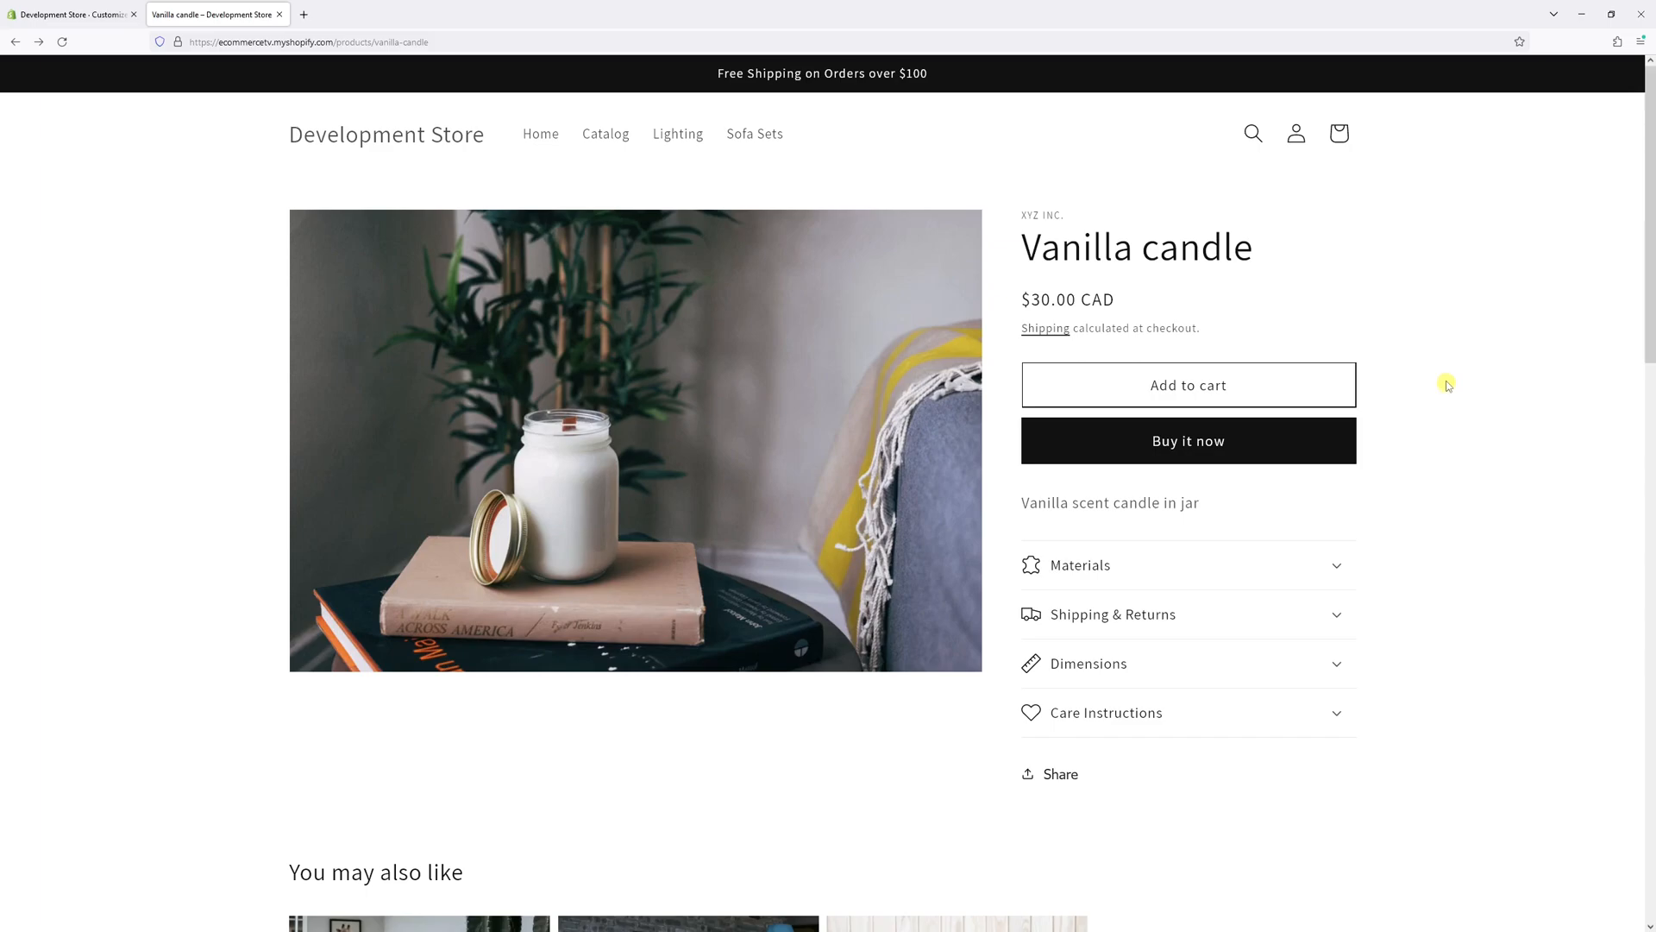
mouse_move(1378, 383)
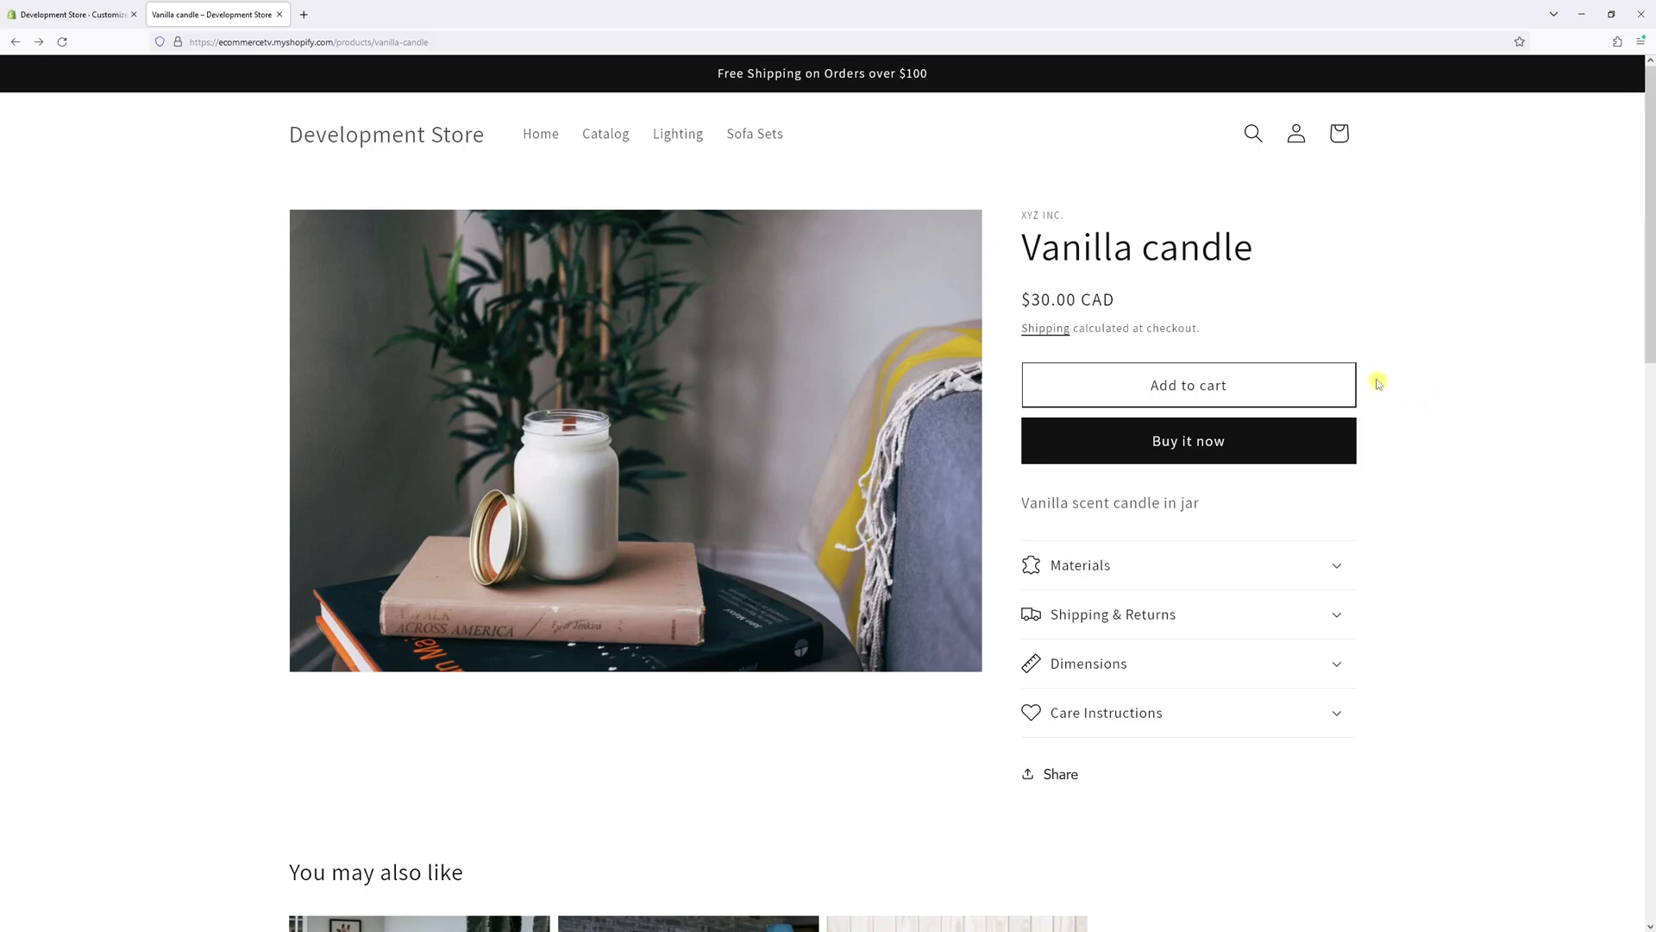
mouse_move(1413, 347)
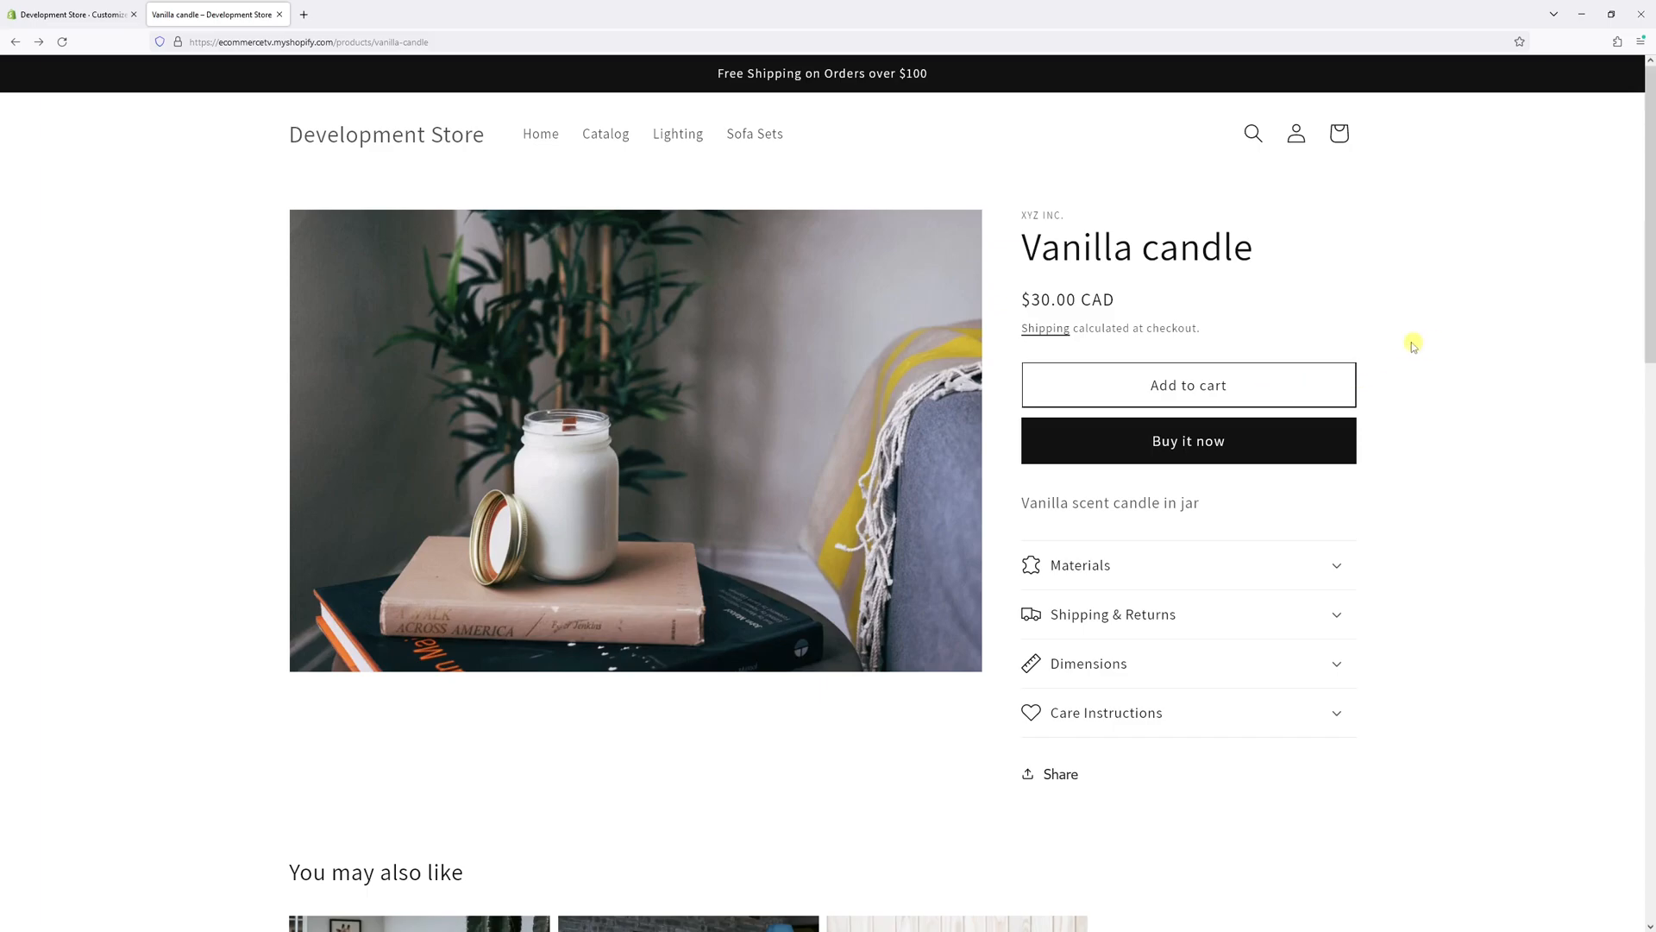
mouse_move(1413, 387)
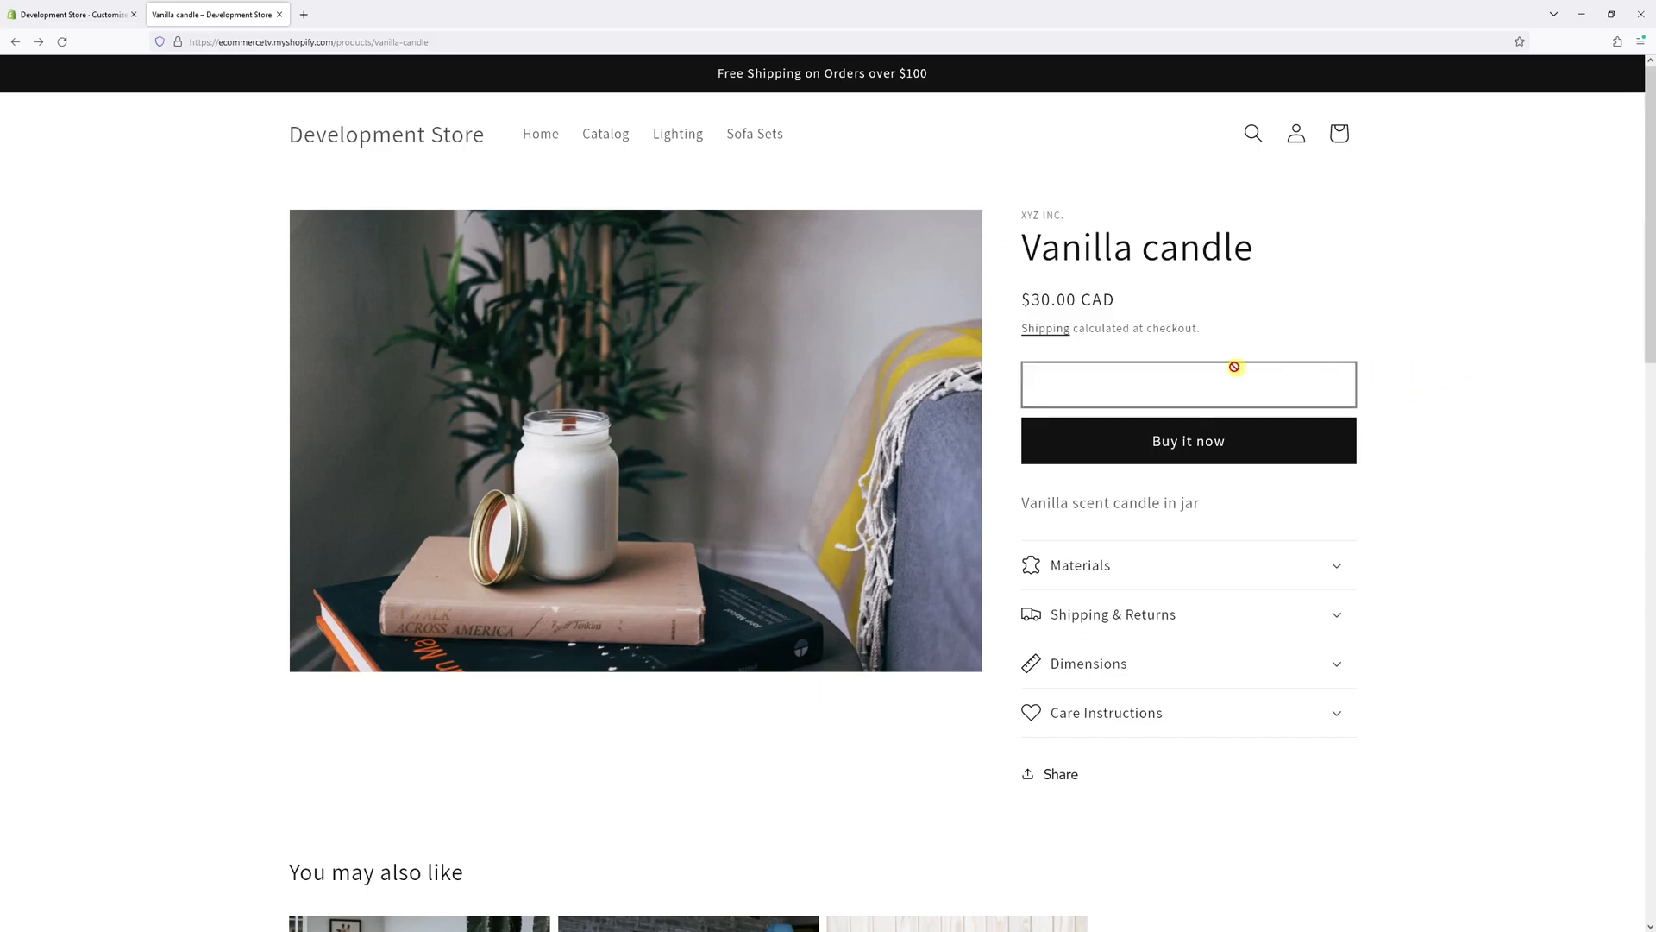
left_click(1187, 383)
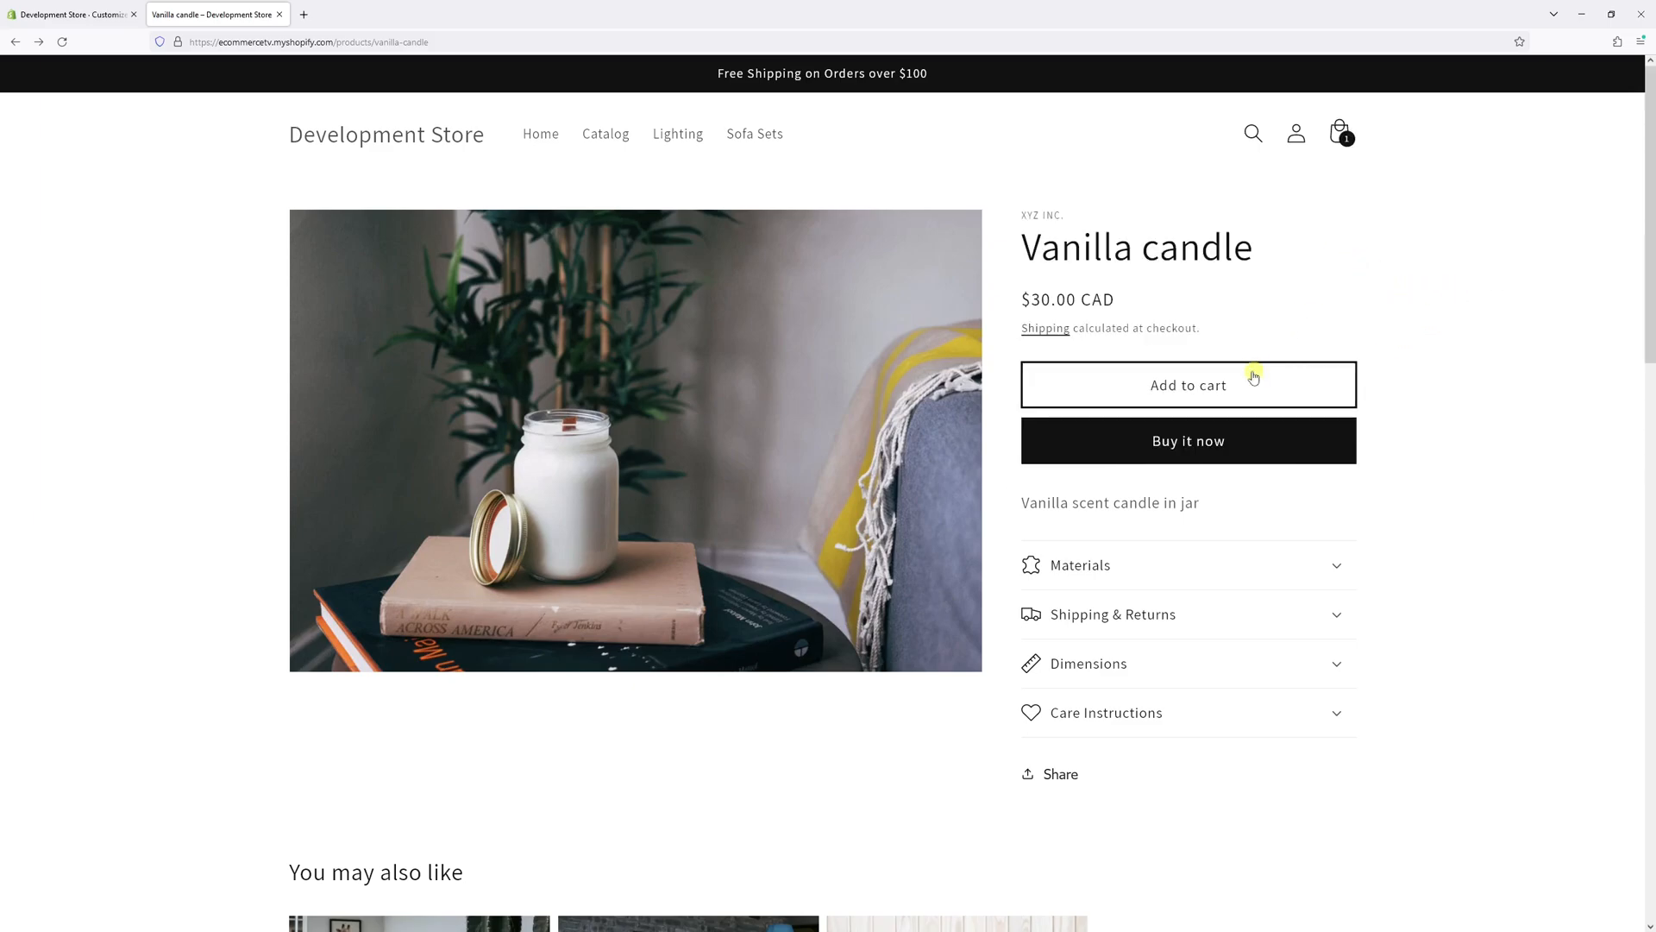
left_click(1187, 385)
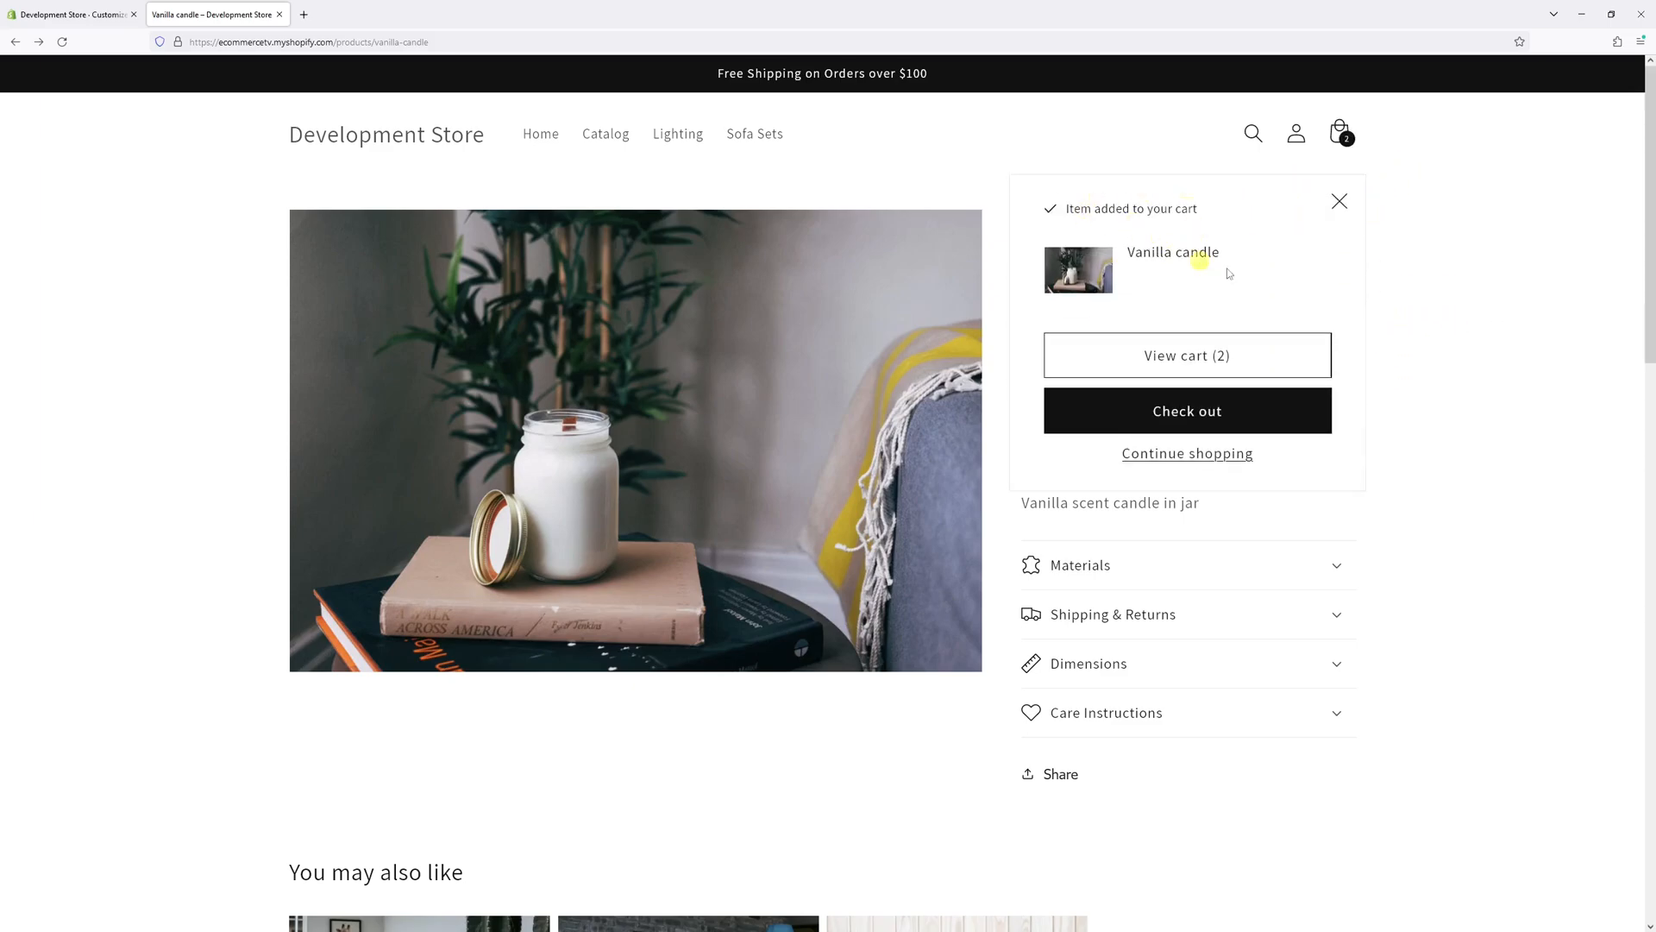
left_click(1338, 200)
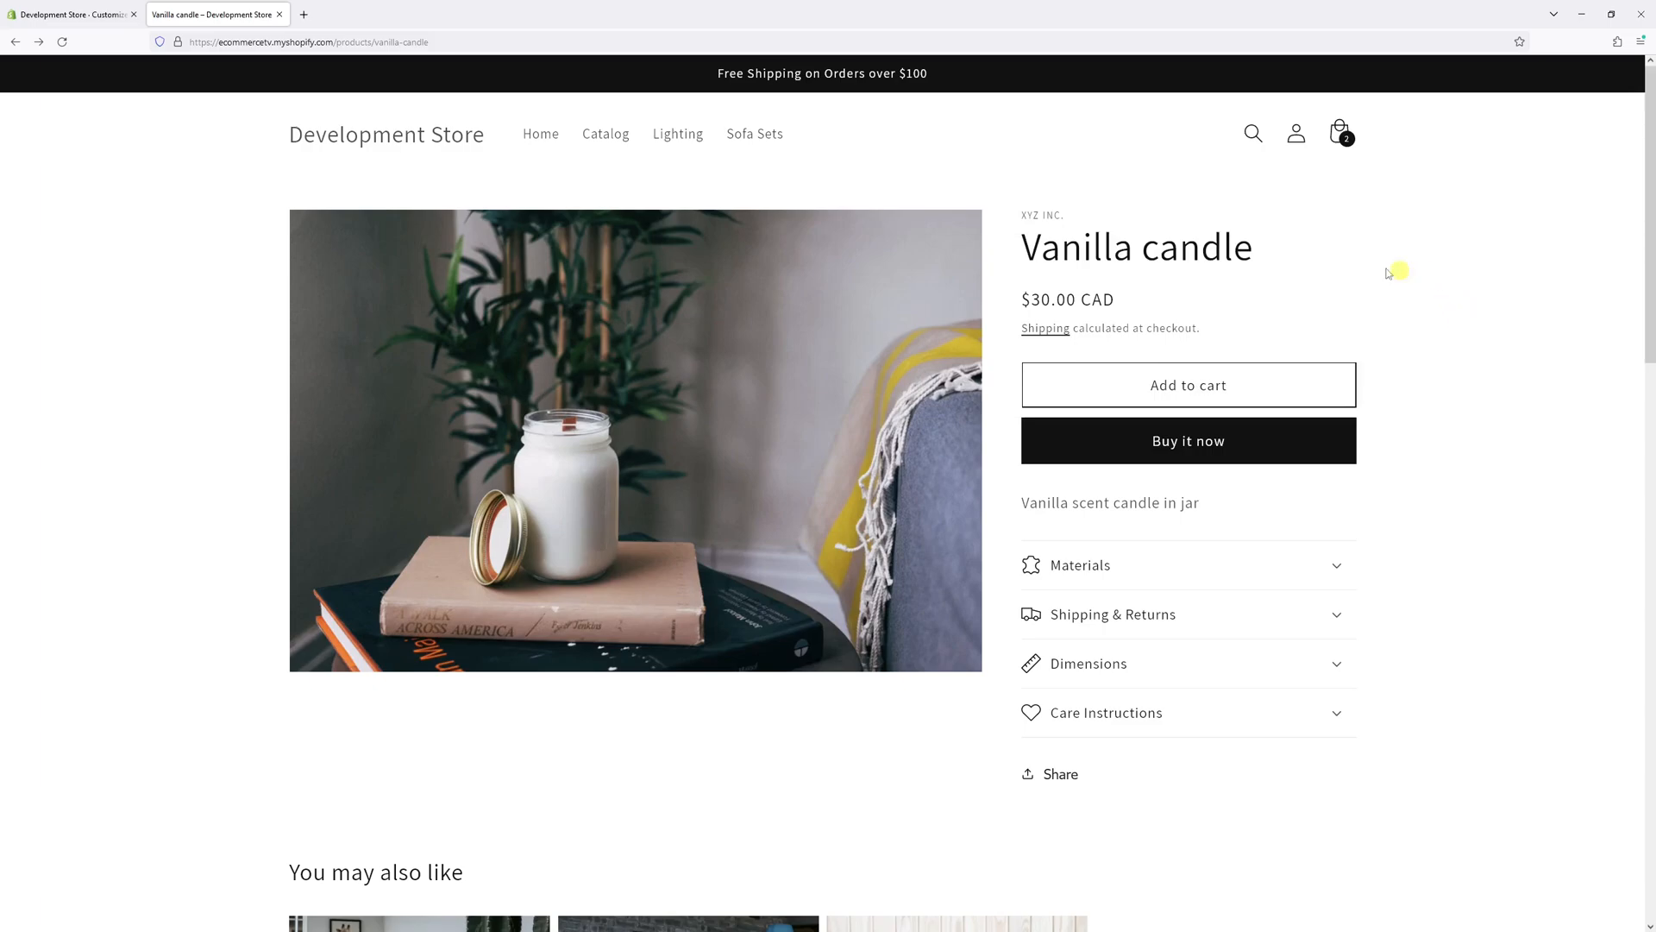
mouse_move(1363, 263)
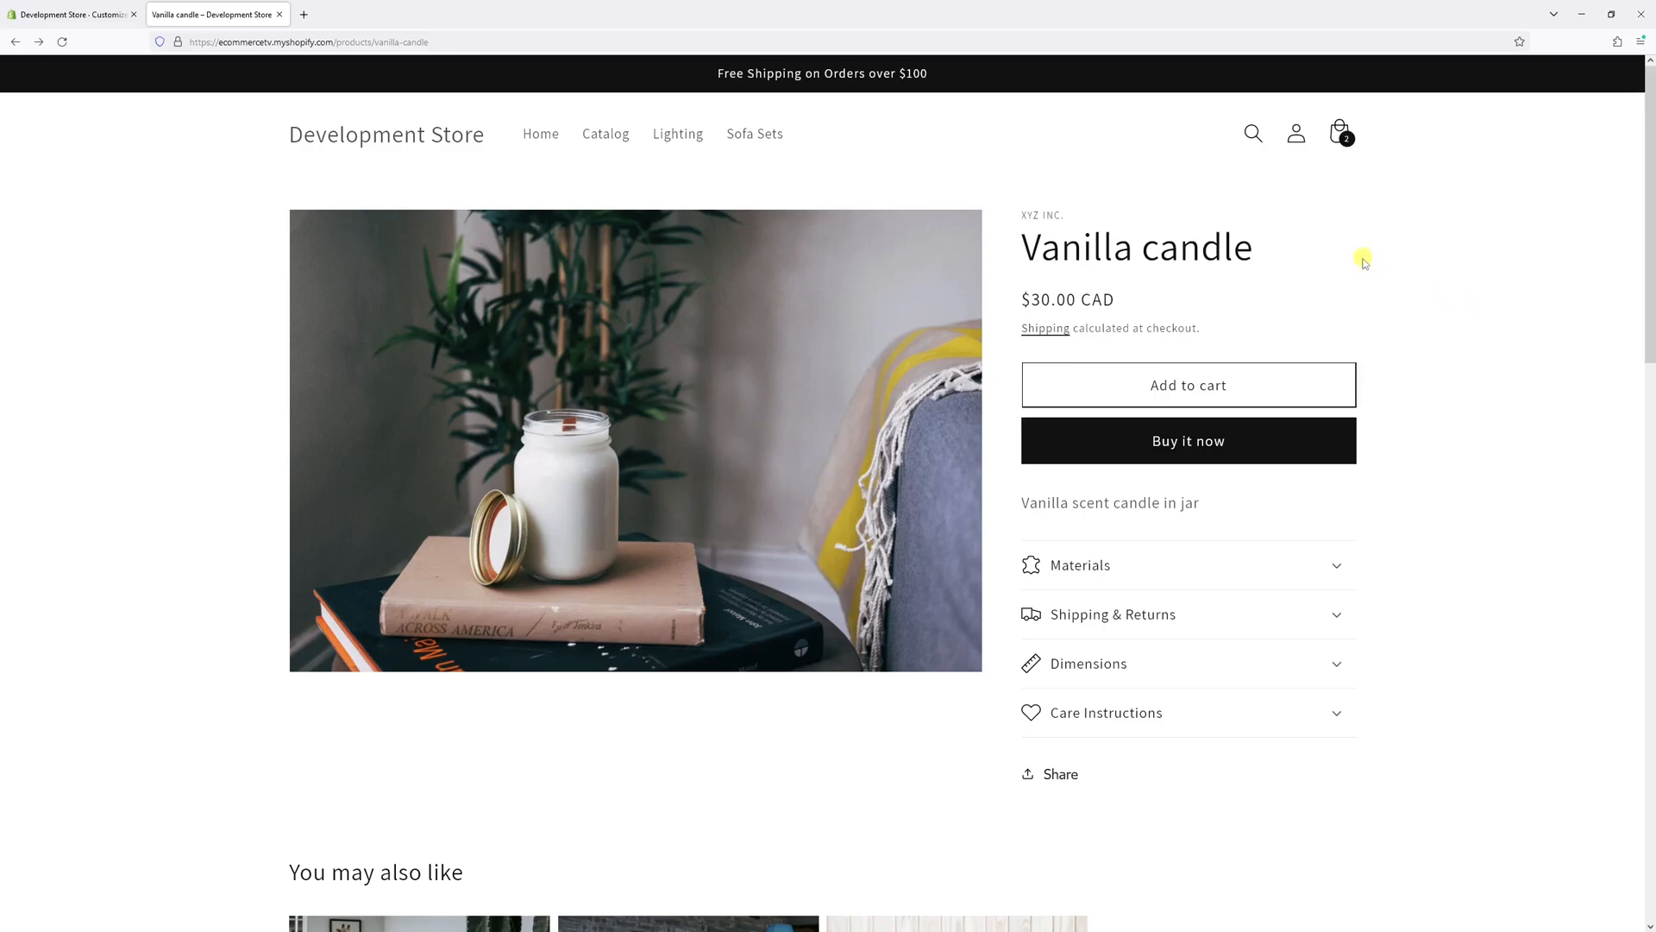